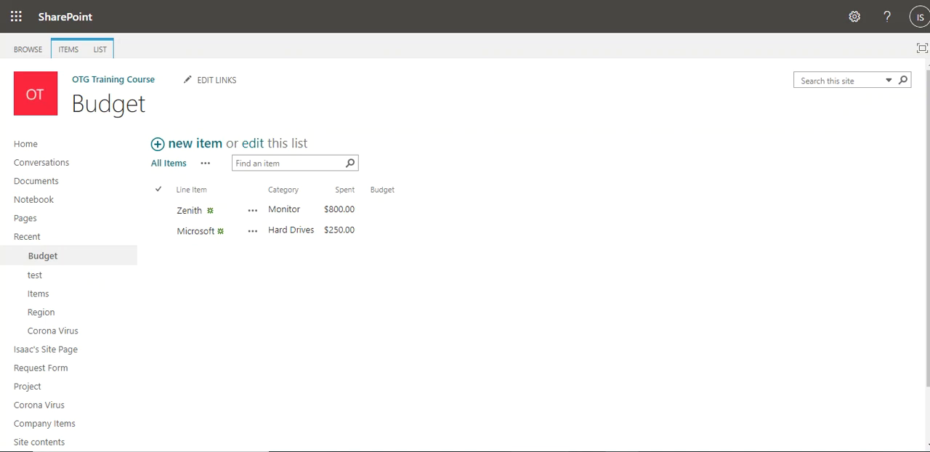
pyautogui.moveTo(332, 159)
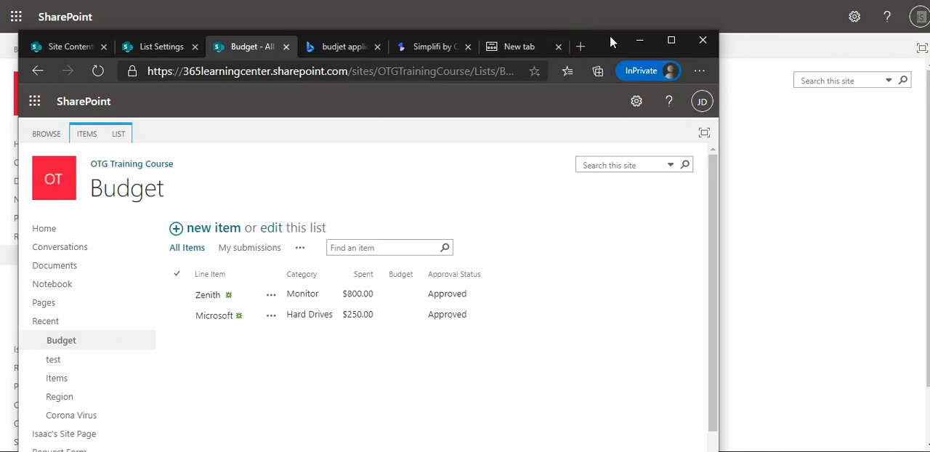
# - Close the second user's browser window and open the Budget list's settings page
pyautogui.click(670, 40)
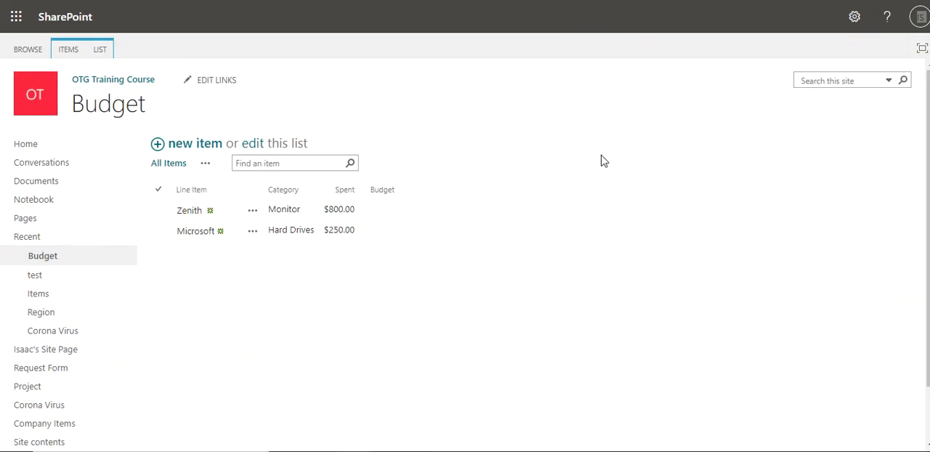
pyautogui.moveTo(100, 49)
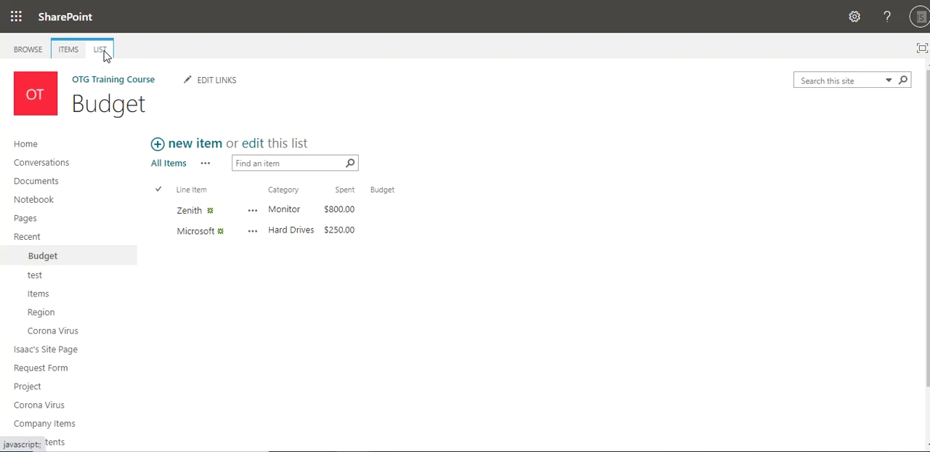
pyautogui.click(100, 50)
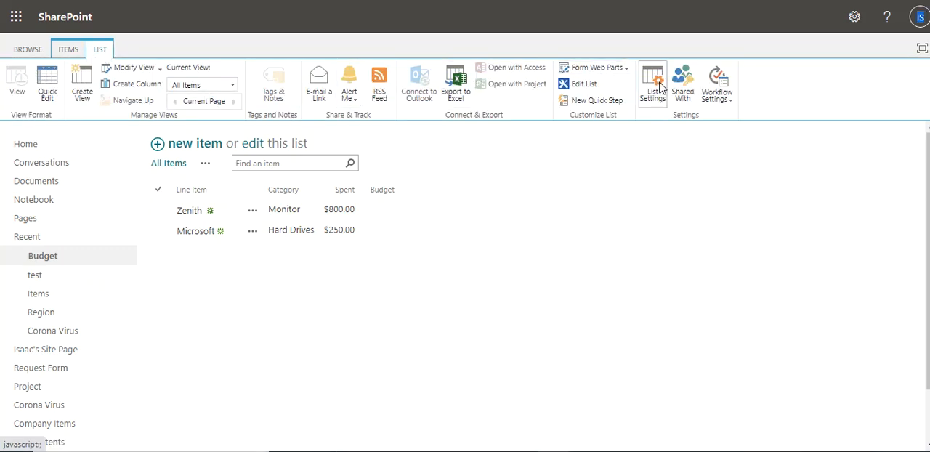
pyautogui.moveTo(653, 81)
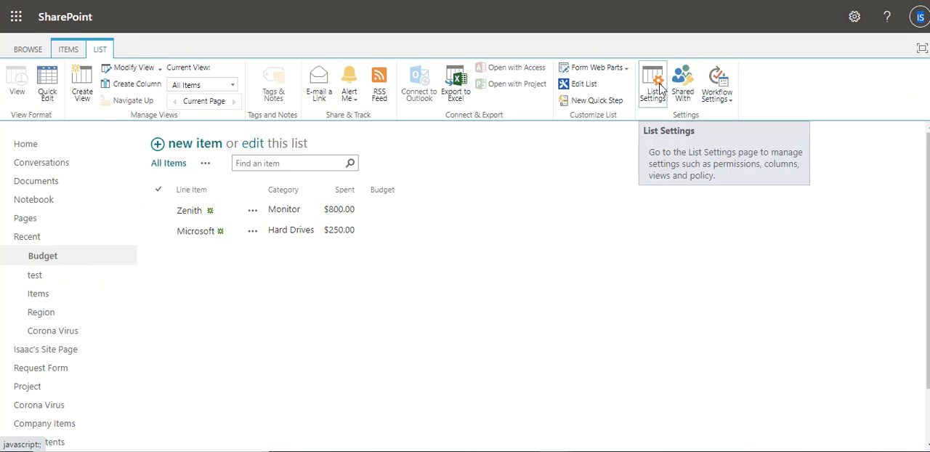
pyautogui.click(651, 81)
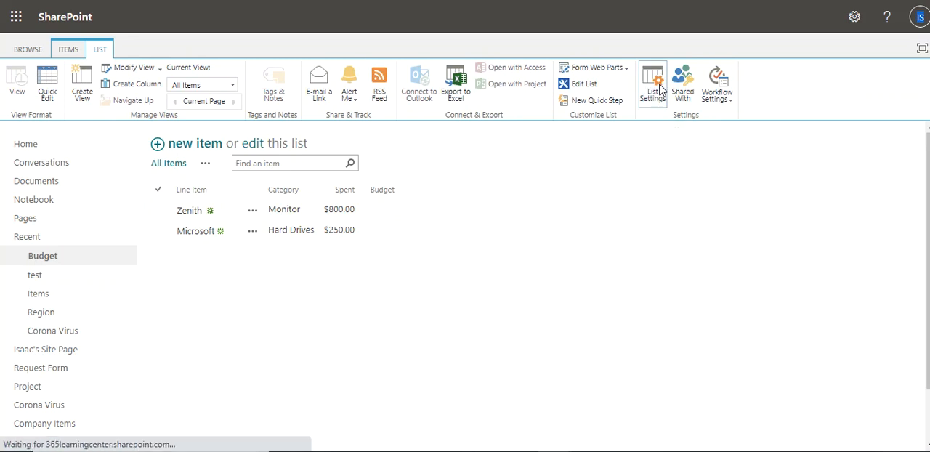
pyautogui.click(652, 83)
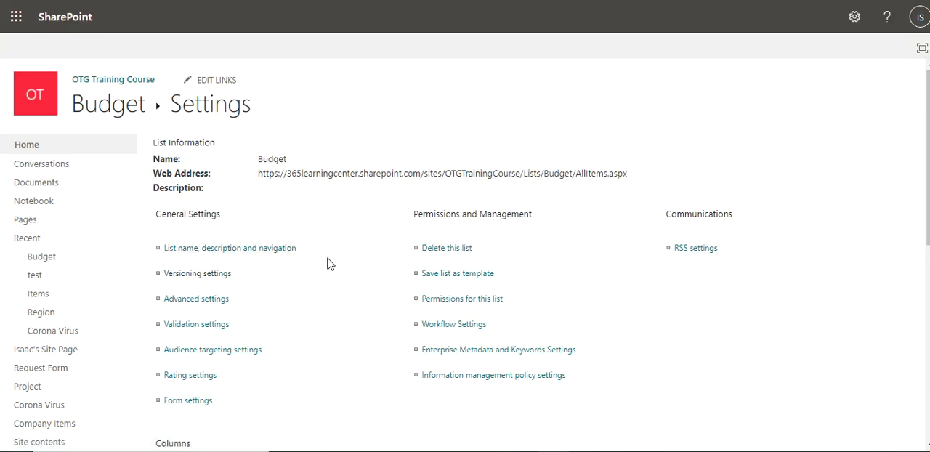
# - View the list name and navigation settings, then cancel without changes
pyautogui.click(229, 247)
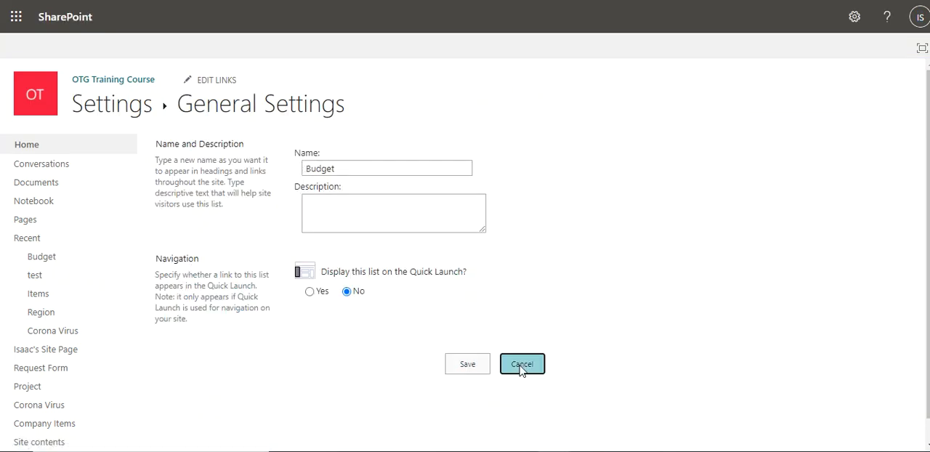
pyautogui.click(522, 363)
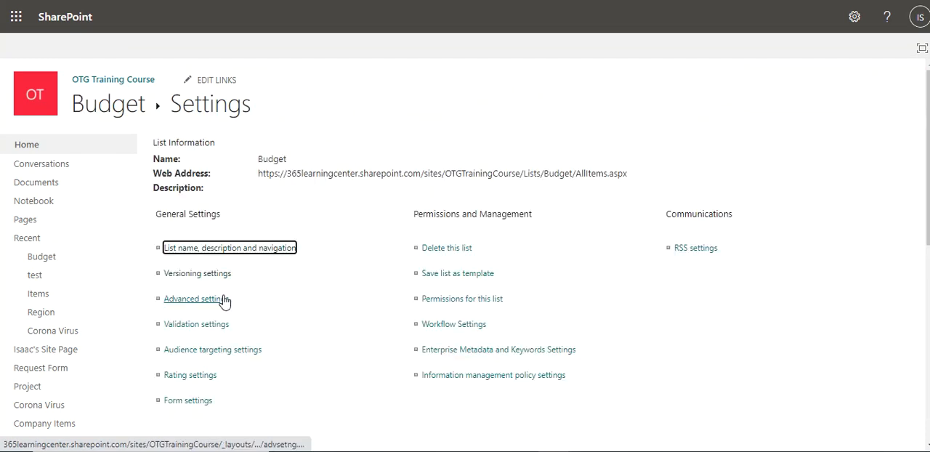
pyautogui.click(196, 299)
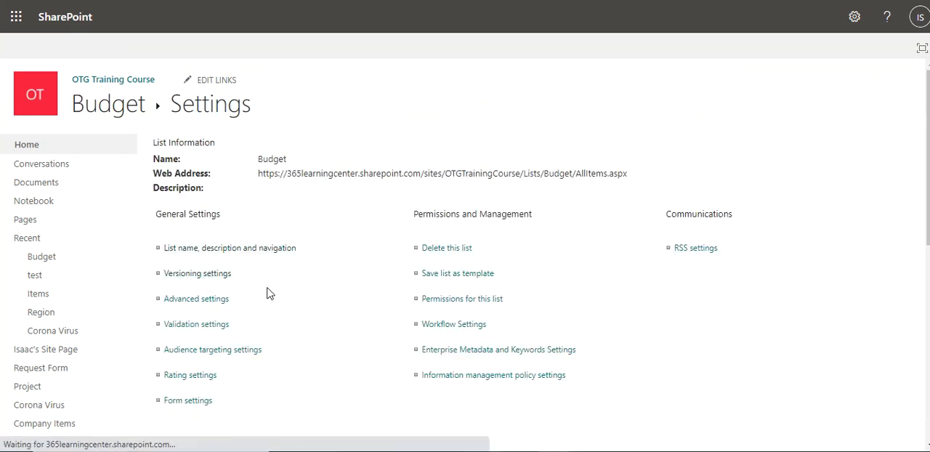
# - Set 'Require content approval for submitted items?' to Yes, keeping drafts visible to approvers only
pyautogui.click(197, 273)
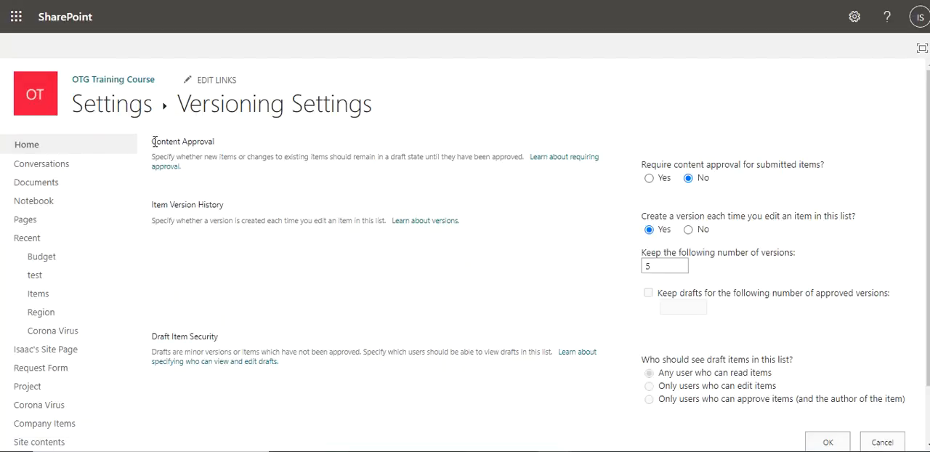
pyautogui.doubleClick(182, 141)
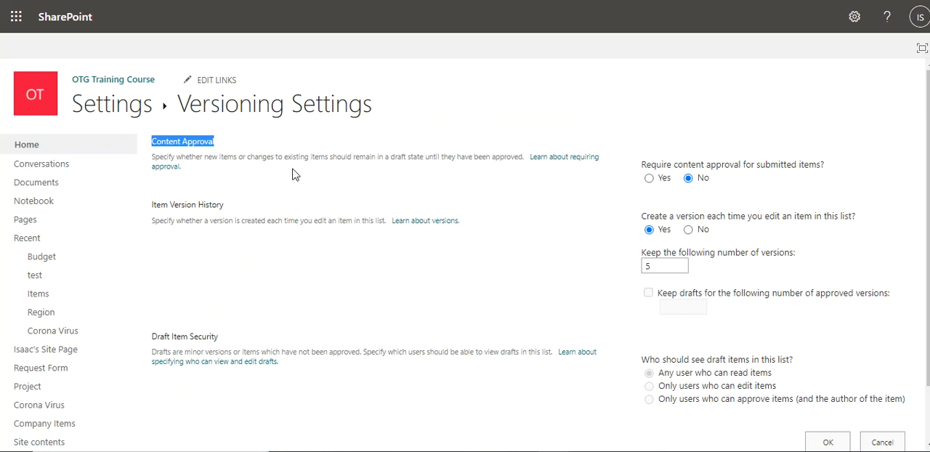
pyautogui.moveTo(763, 165)
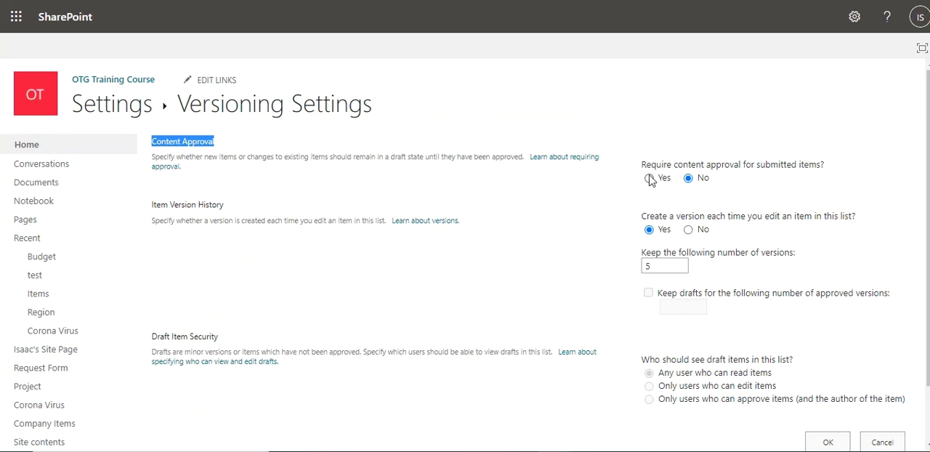
pyautogui.click(649, 178)
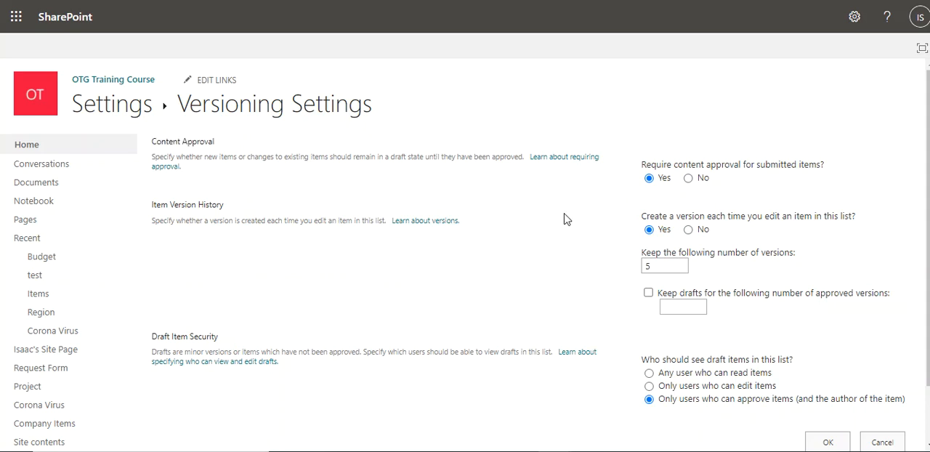
pyautogui.scroll(-3)
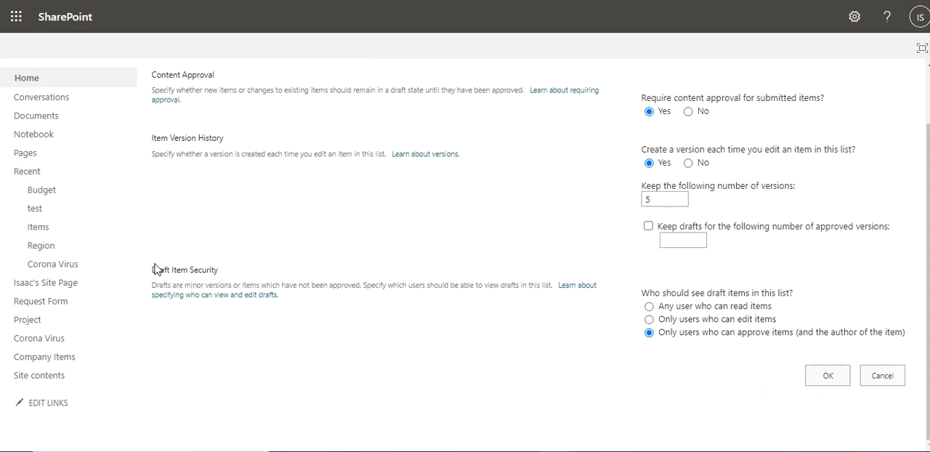
pyautogui.doubleClick(184, 269)
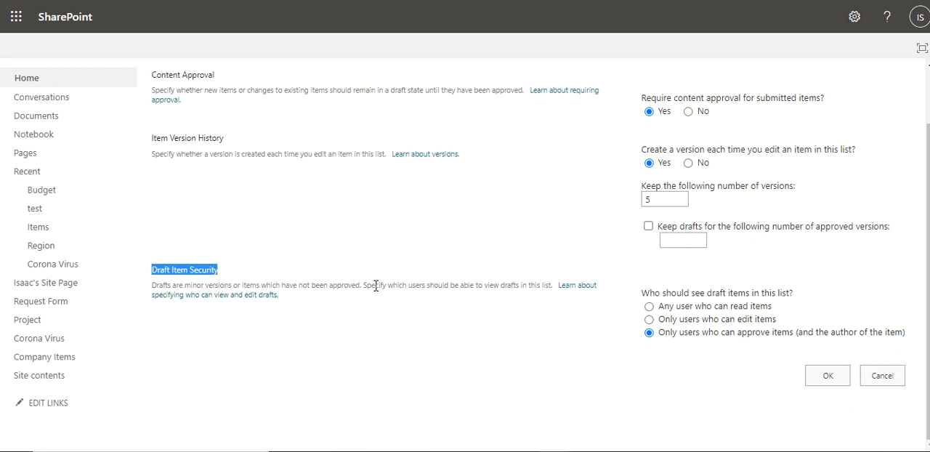
pyautogui.moveTo(385, 285)
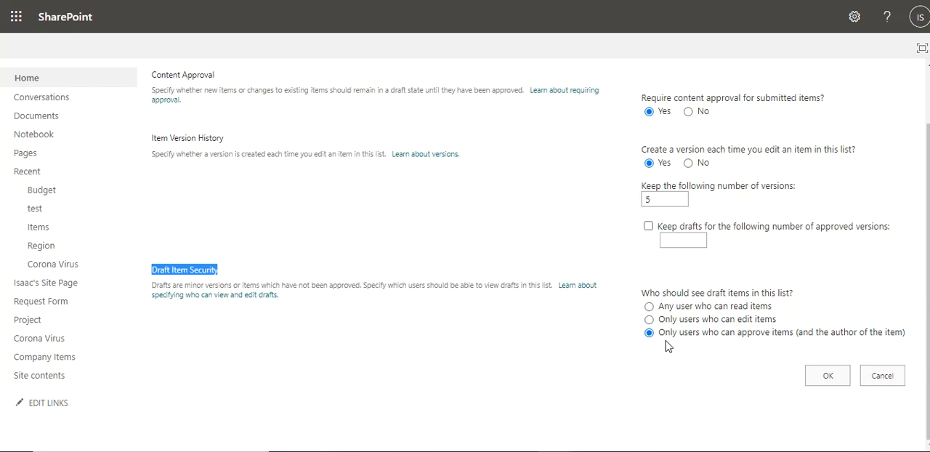
pyautogui.moveTo(634, 298)
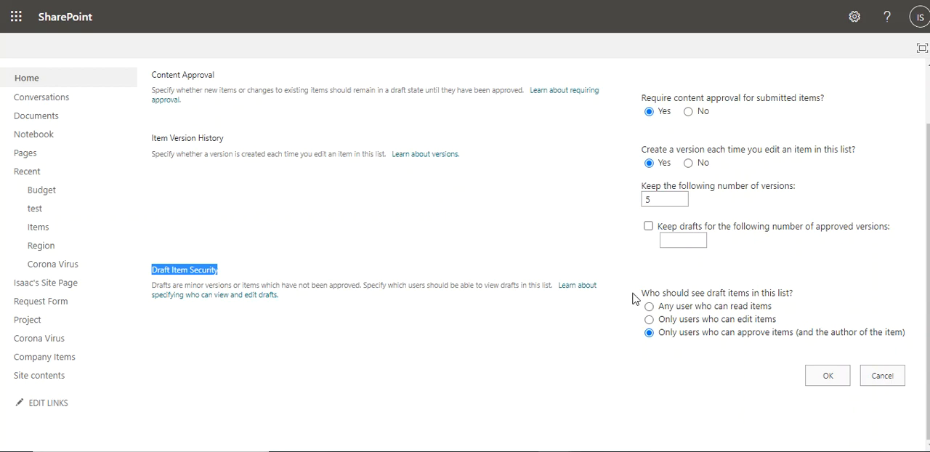
pyautogui.moveTo(732, 441)
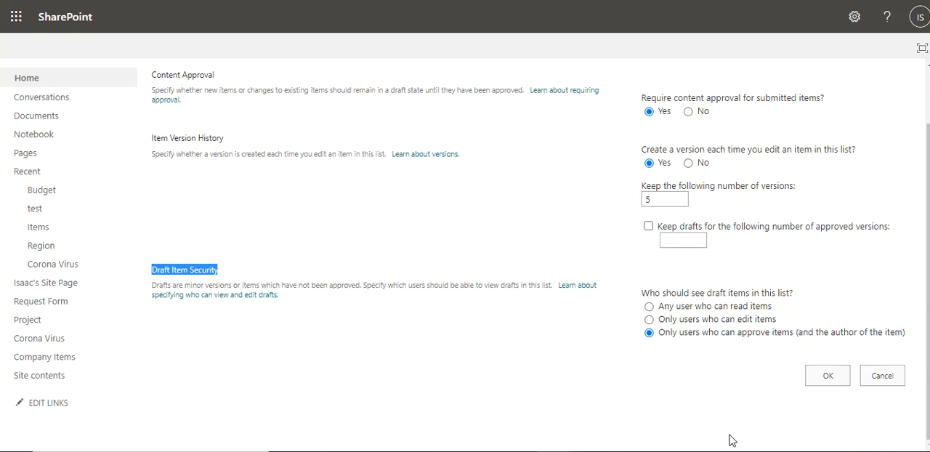
pyautogui.moveTo(779, 323)
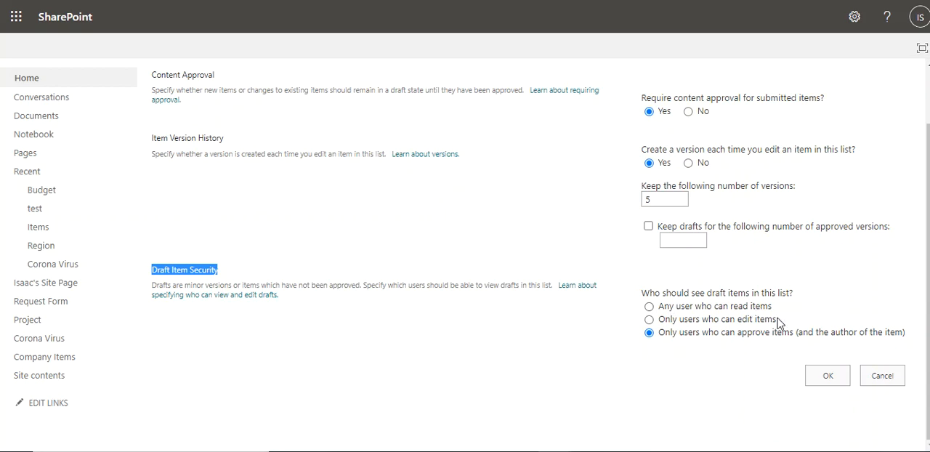
pyautogui.moveTo(803, 322)
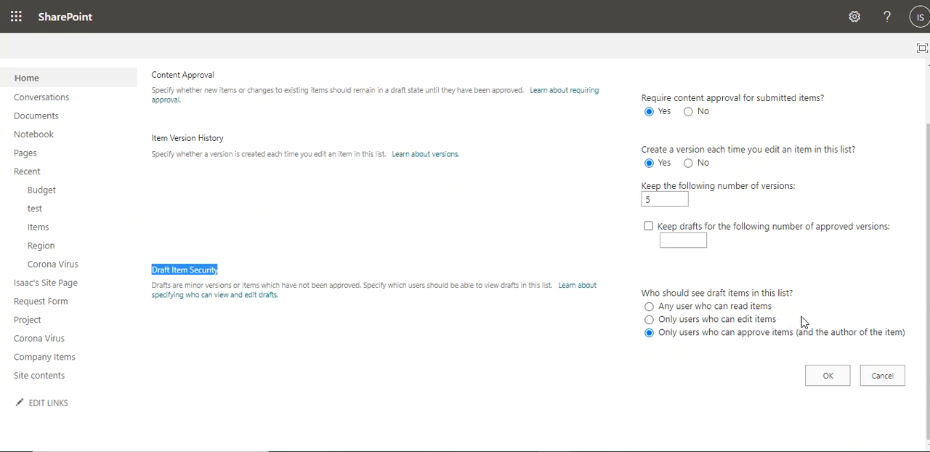
pyautogui.moveTo(800, 338)
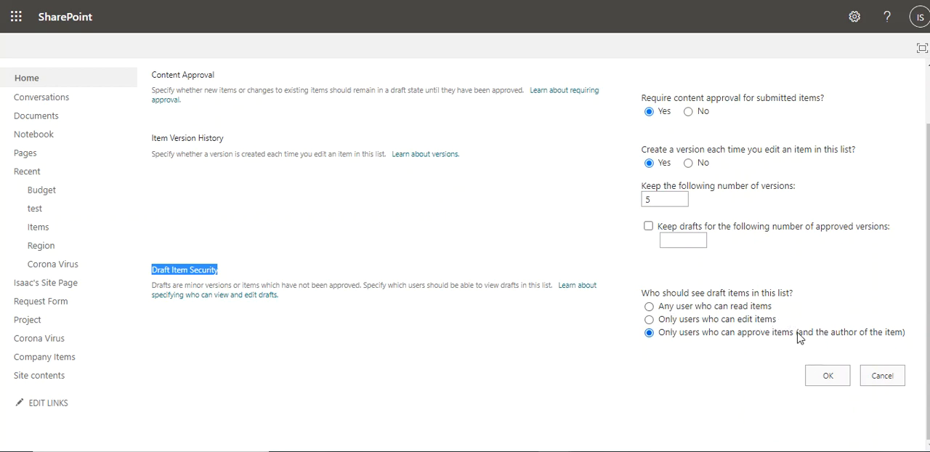
pyautogui.moveTo(661, 347)
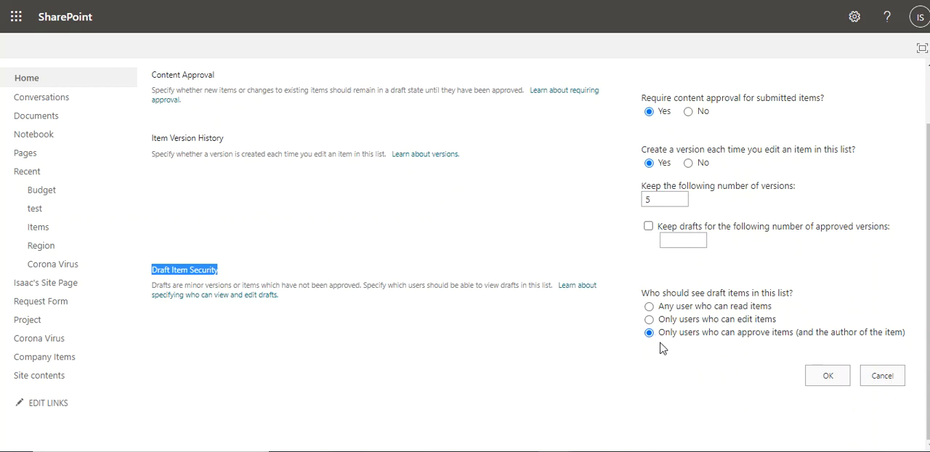
pyautogui.moveTo(918, 348)
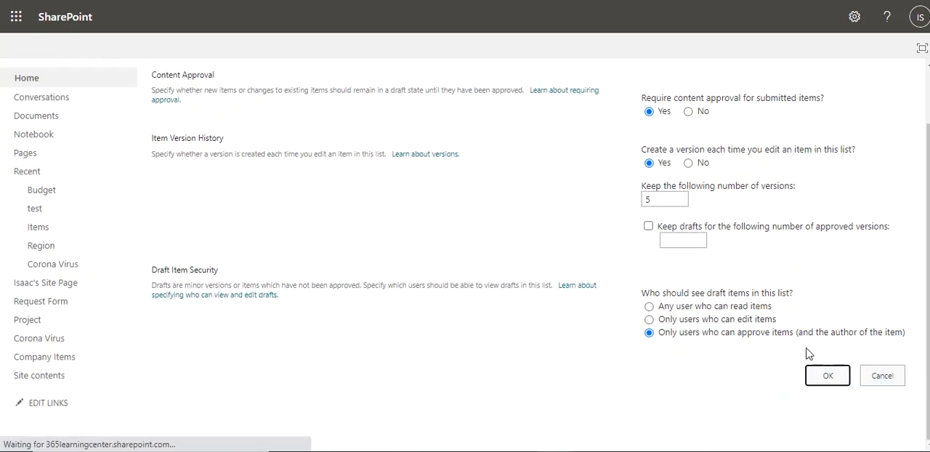
# - Save the content approval settings and start a new item named HP Zbook
pyautogui.click(827, 376)
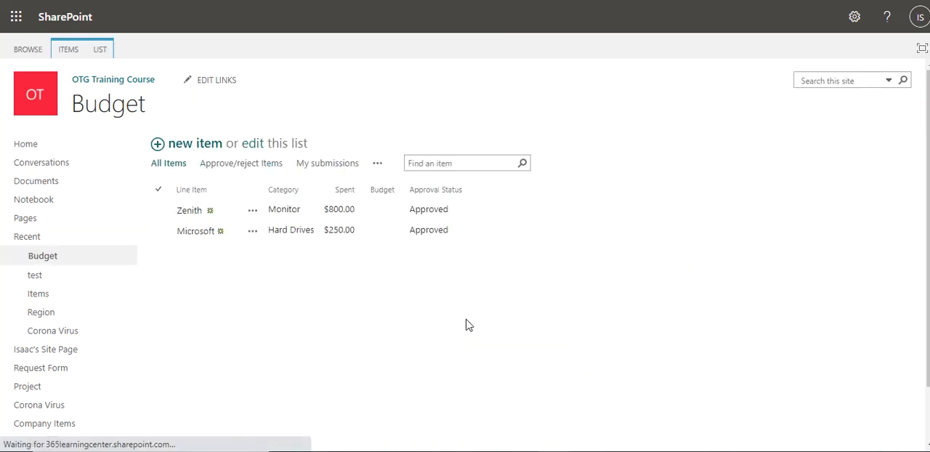
pyautogui.click(194, 143)
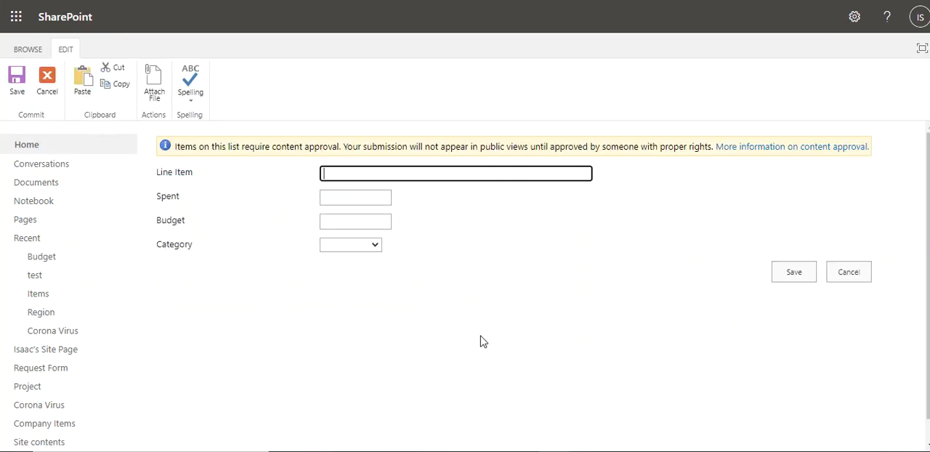
pyautogui.moveTo(567, 279)
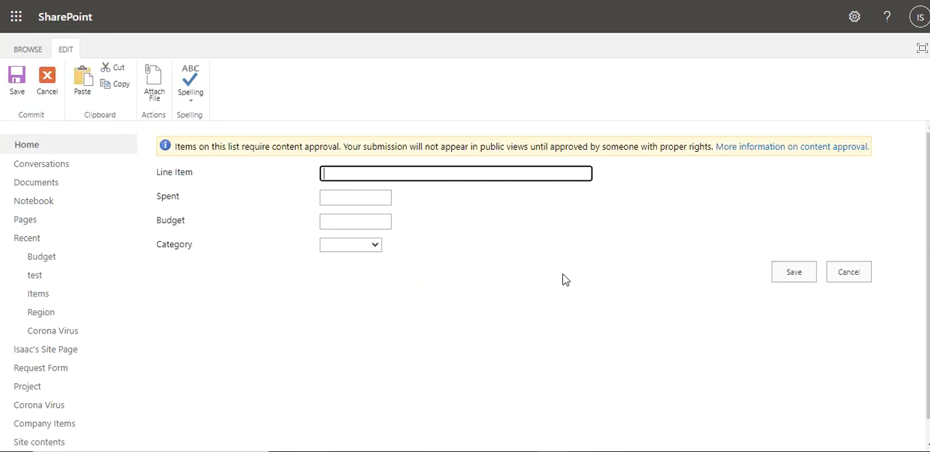
pyautogui.write('H')
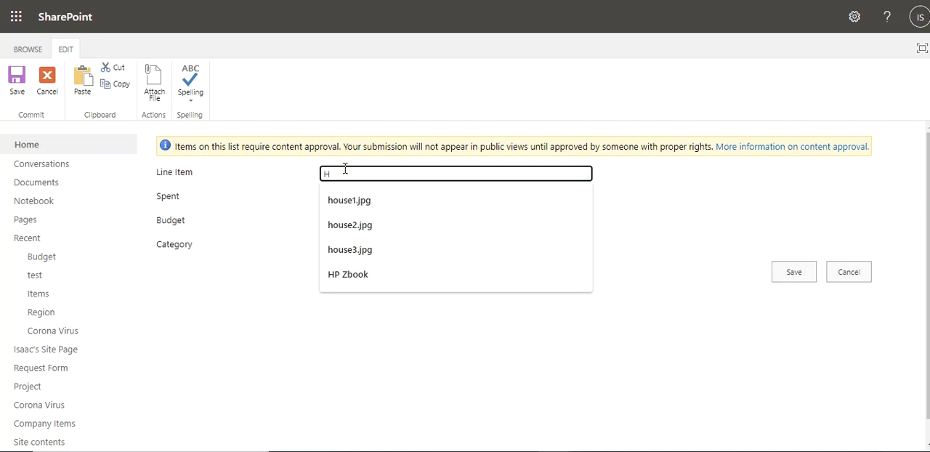
pyautogui.click(347, 274)
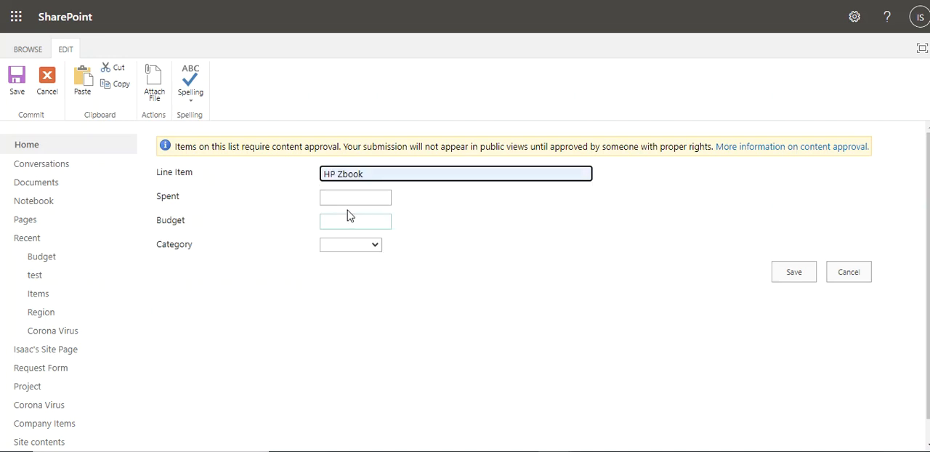
# - Enter 1500 spent, 2000 budget and category Other, then save the item
pyautogui.write('1500')
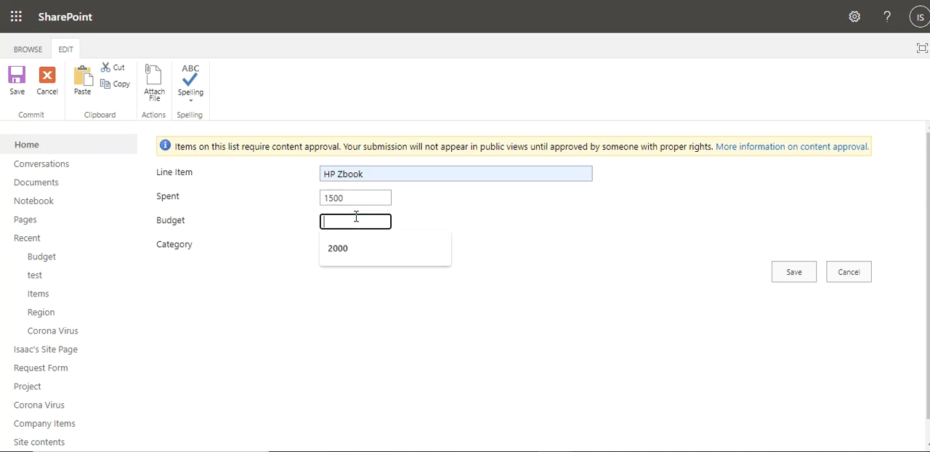
pyautogui.click(351, 244)
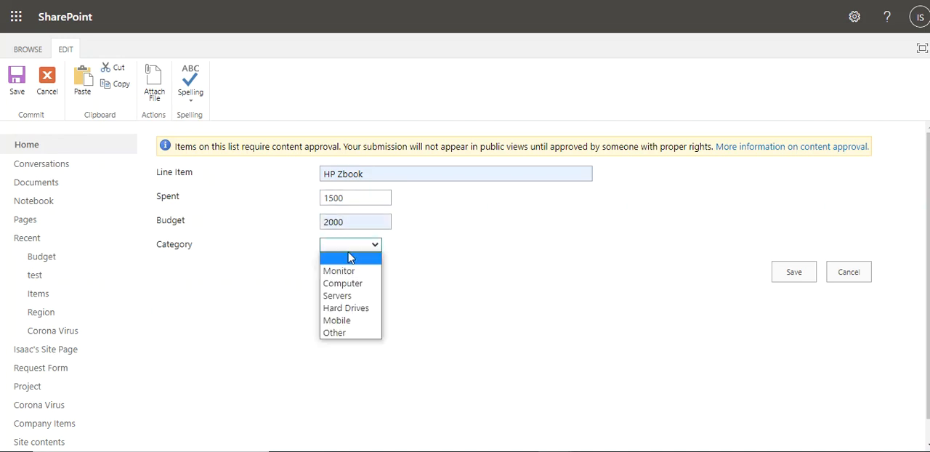
pyautogui.click(338, 270)
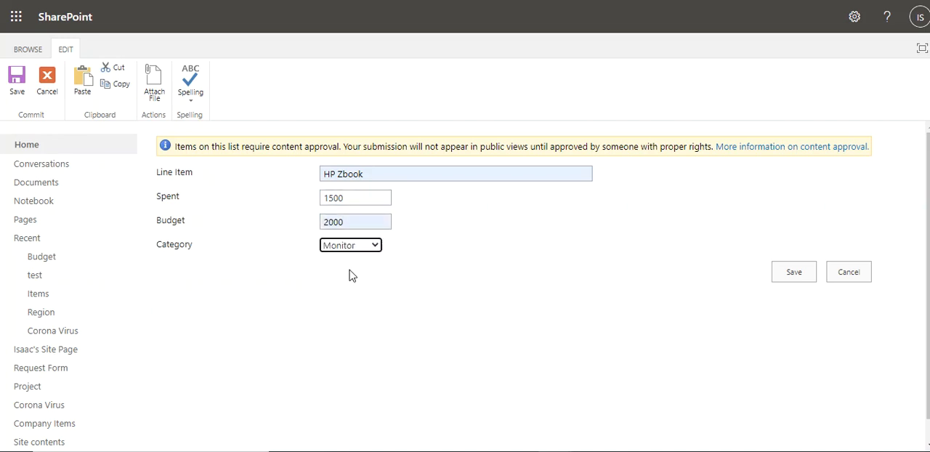
pyautogui.click(351, 245)
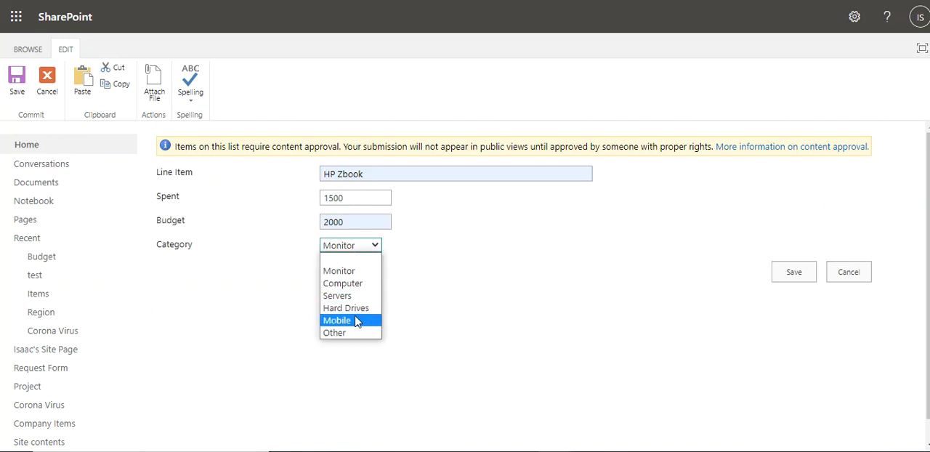
pyautogui.moveTo(349, 333)
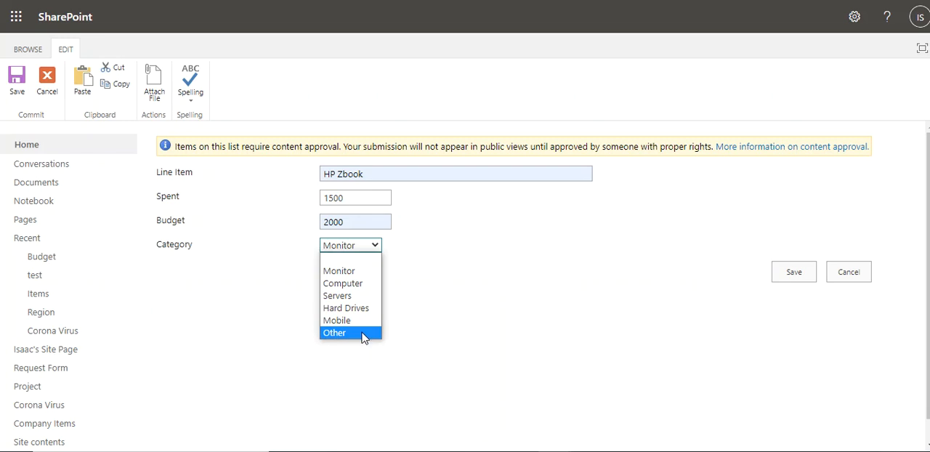
pyautogui.click(334, 332)
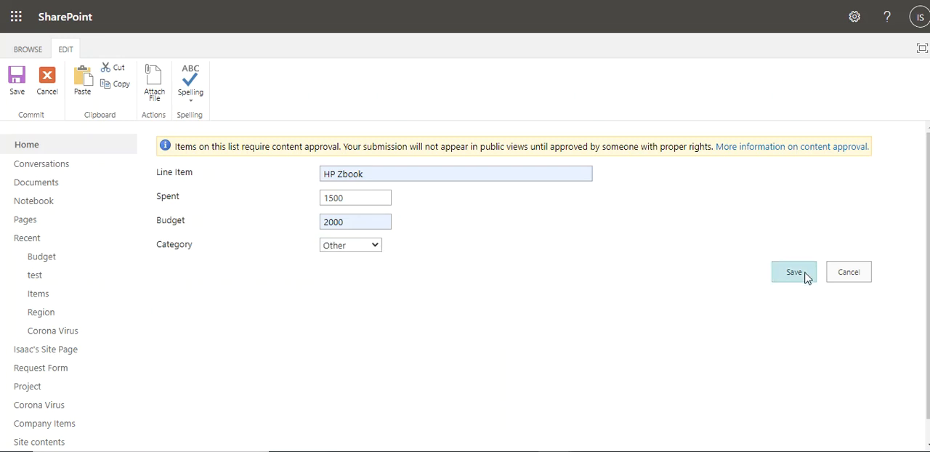
pyautogui.click(793, 271)
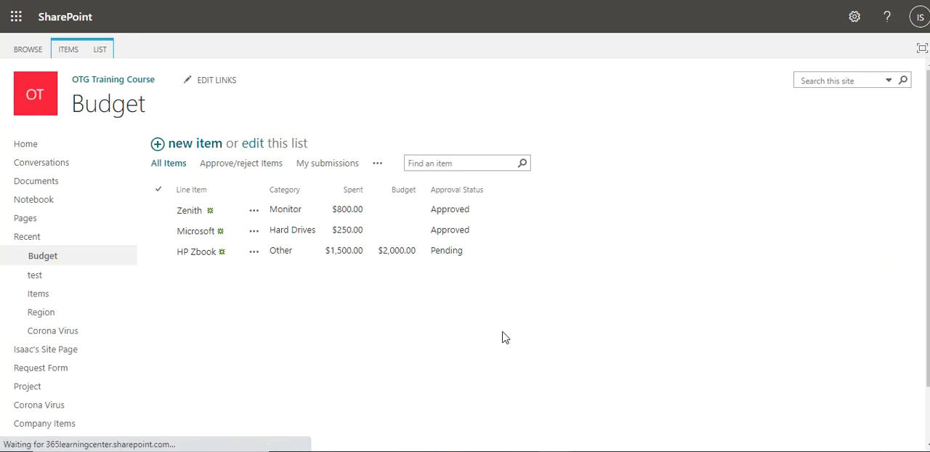
# - Create and save a Pixel 4a item: Spent 349, Budget 1500, Category Mobile
pyautogui.click(194, 143)
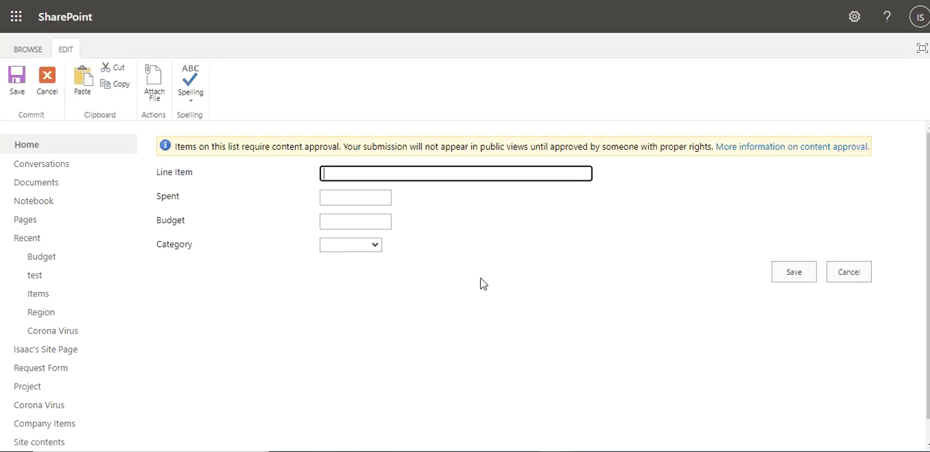
pyautogui.write('P')
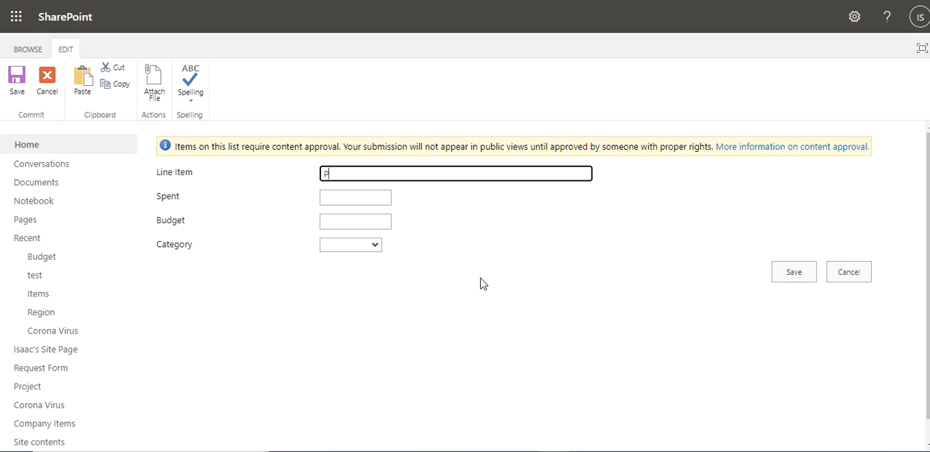
pyautogui.write('ixel 4a')
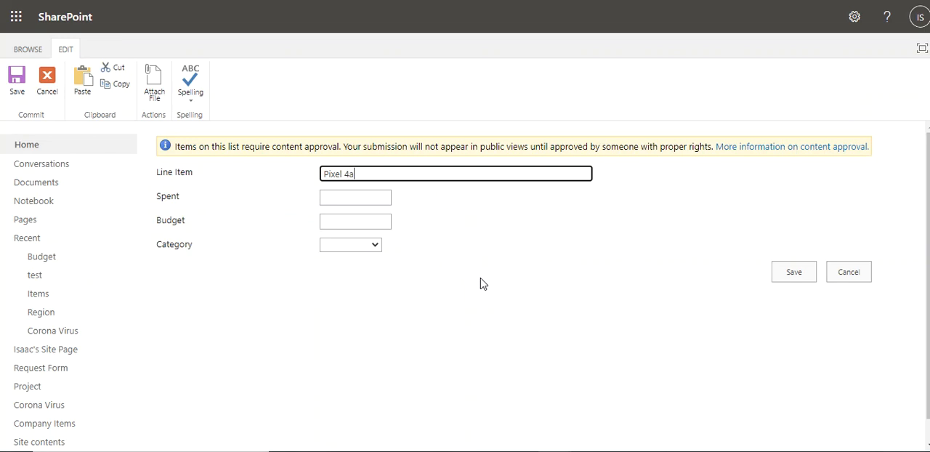
pyautogui.click(355, 197)
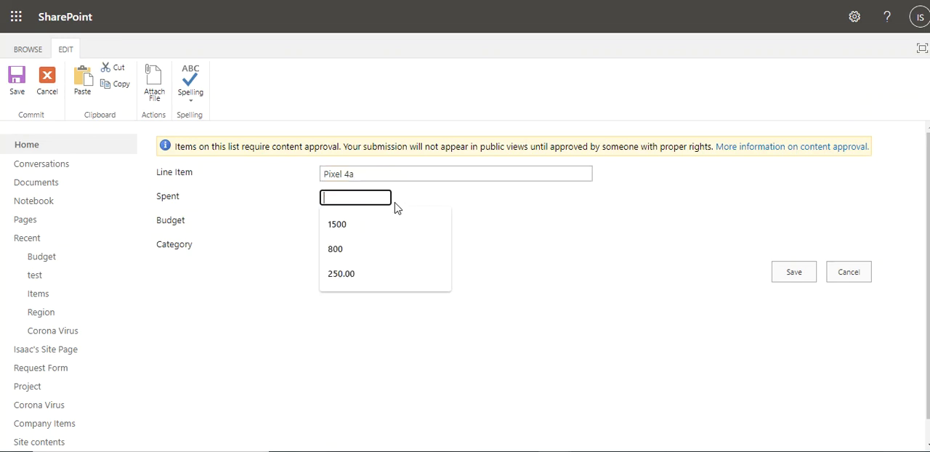
pyautogui.write('349')
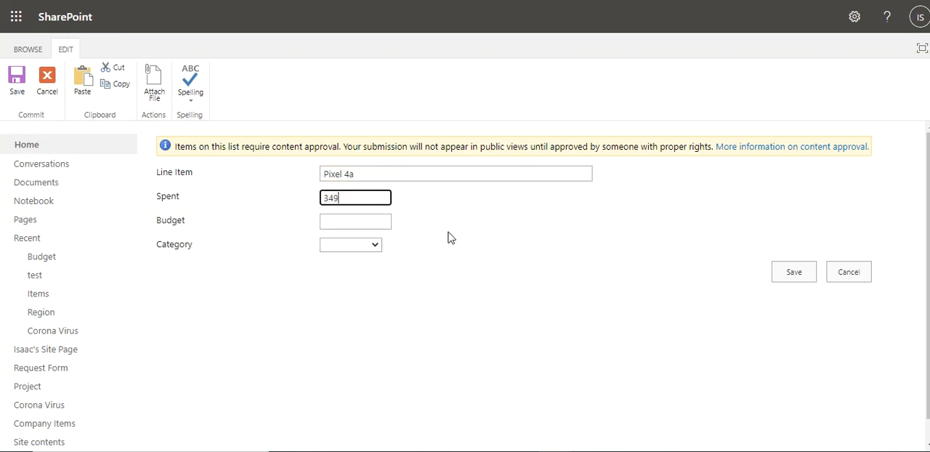
pyautogui.click(355, 222)
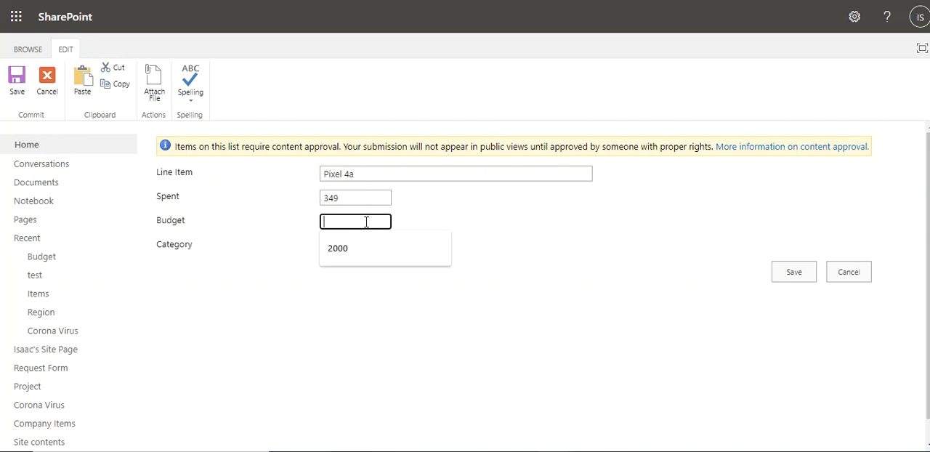
pyautogui.write('1500')
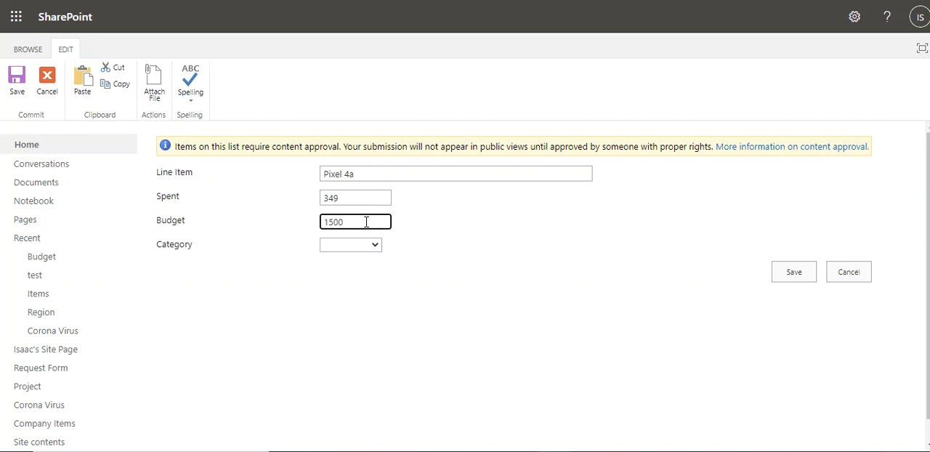
pyautogui.click(350, 244)
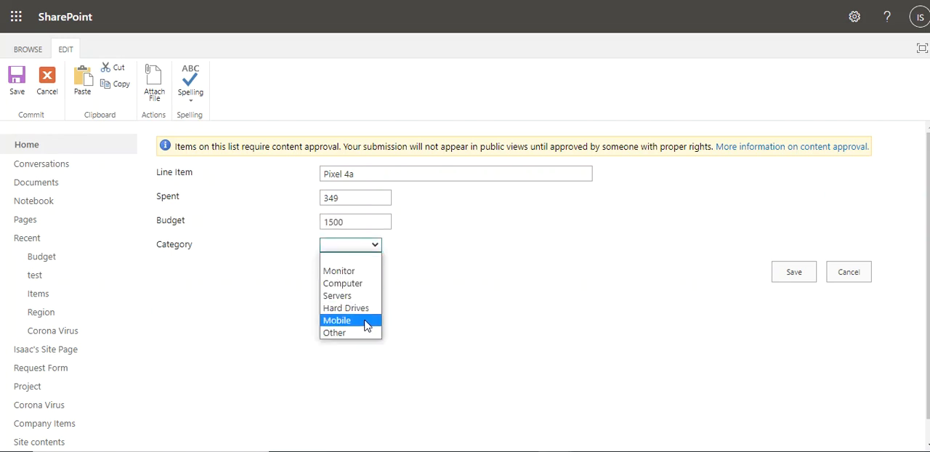
pyautogui.click(336, 320)
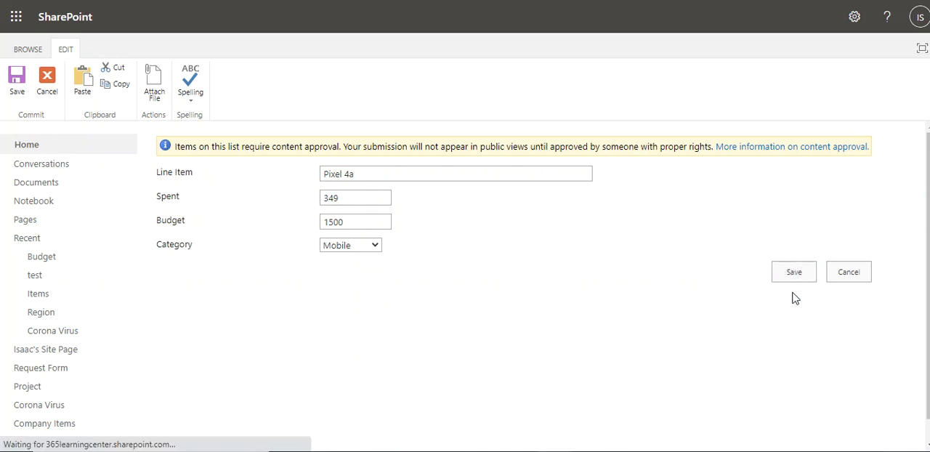
pyautogui.click(793, 271)
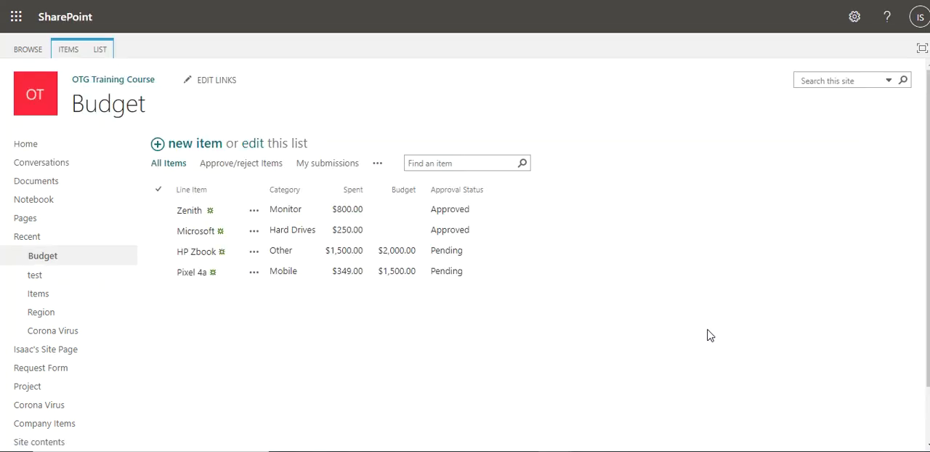
pyautogui.click(158, 250)
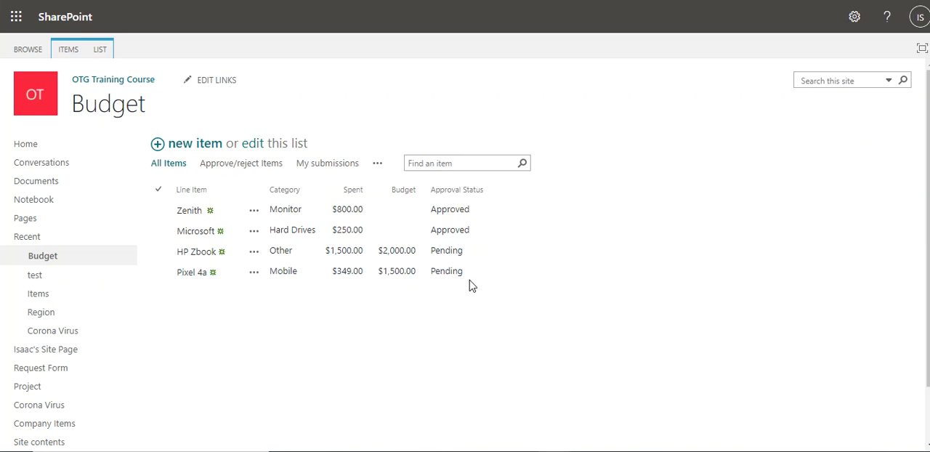
pyautogui.moveTo(448, 341)
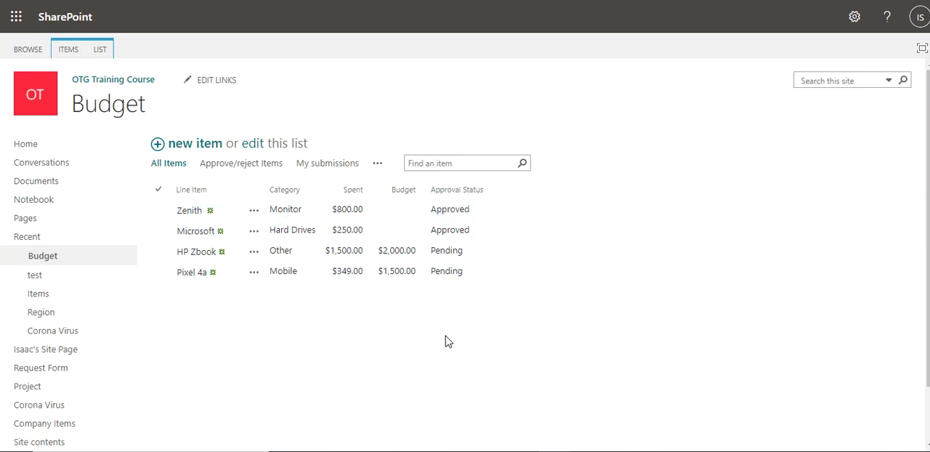
pyautogui.moveTo(559, 381)
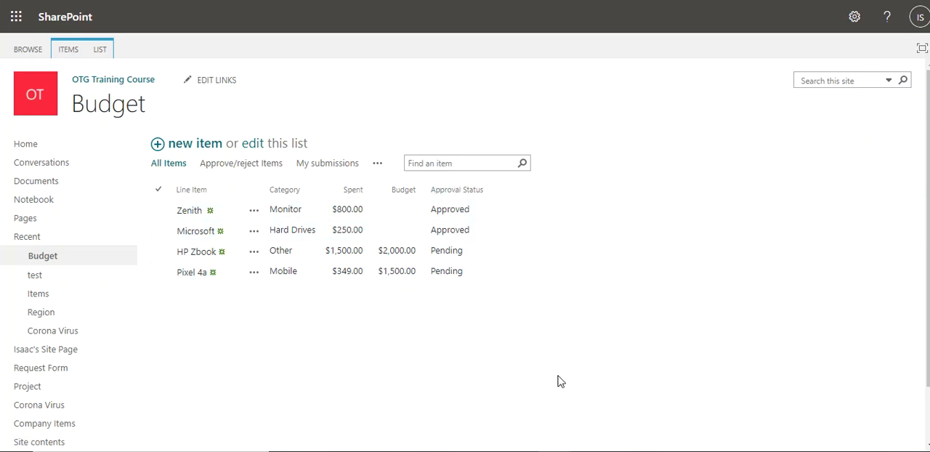
pyautogui.click(158, 209)
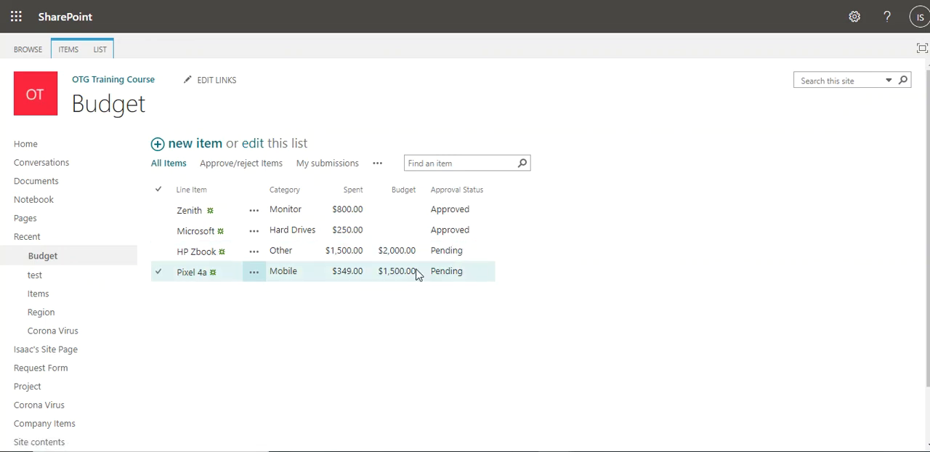
pyautogui.click(159, 271)
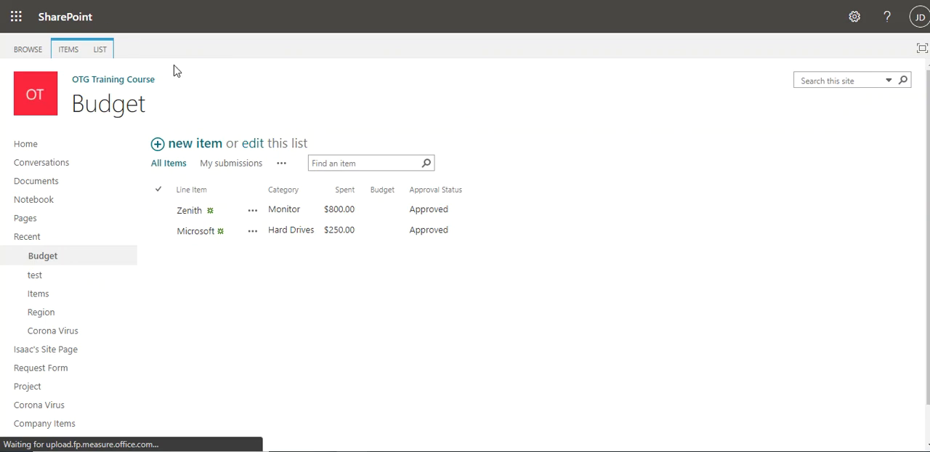
pyautogui.moveTo(607, 333)
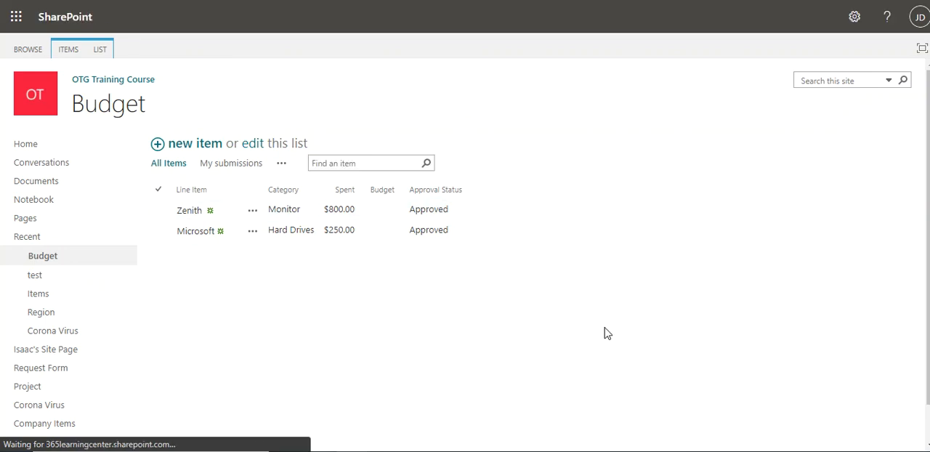
pyautogui.moveTo(486, 283)
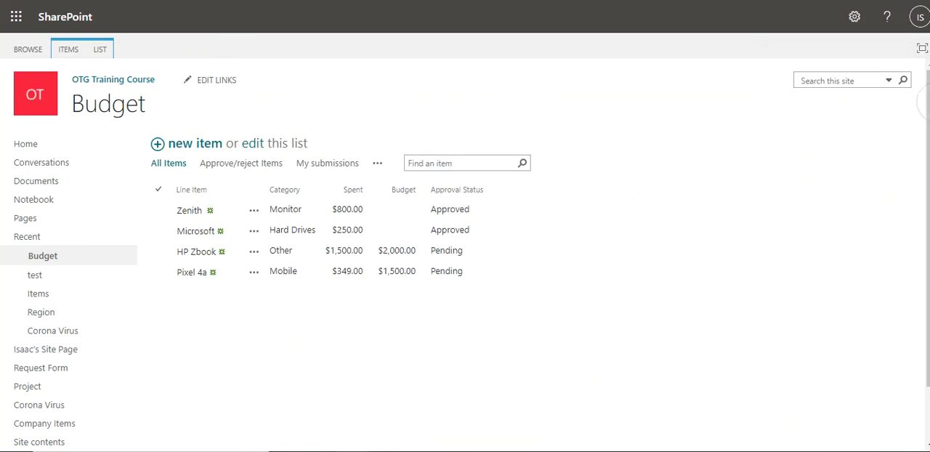
# - Open the Approve/Reject dialog from the HP Zbook item's Advanced menu
pyautogui.click(159, 271)
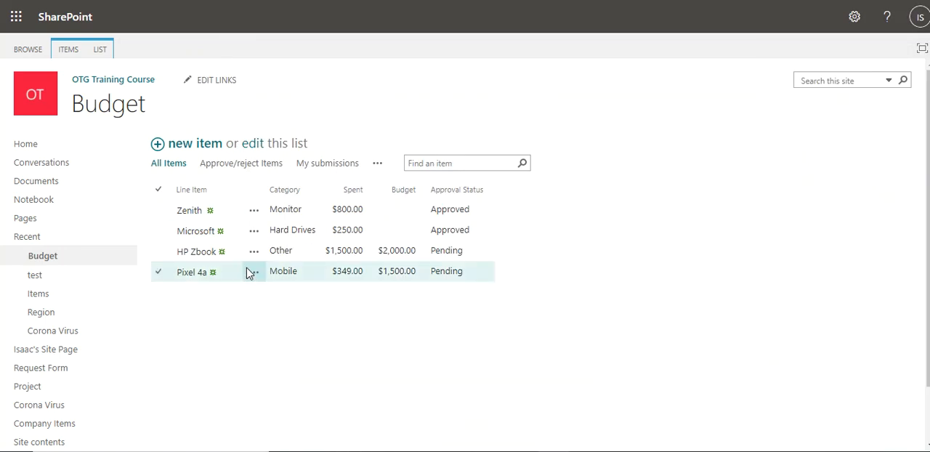
pyautogui.click(253, 250)
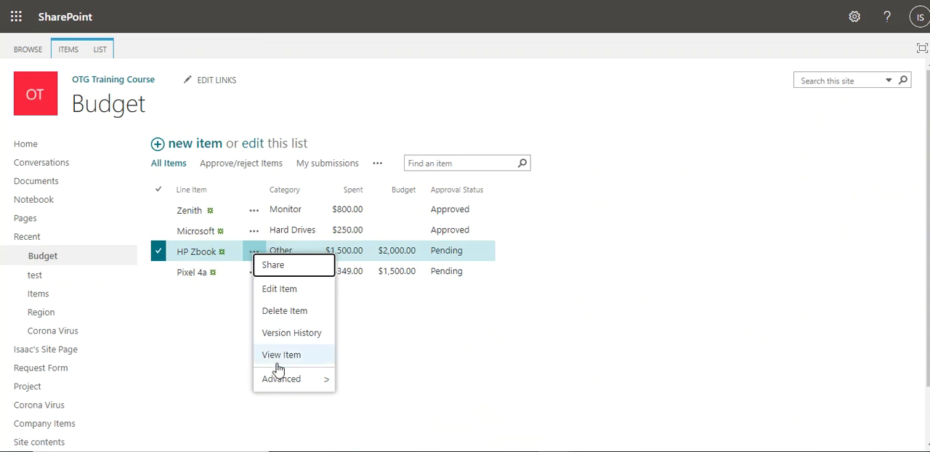
pyautogui.moveTo(281, 378)
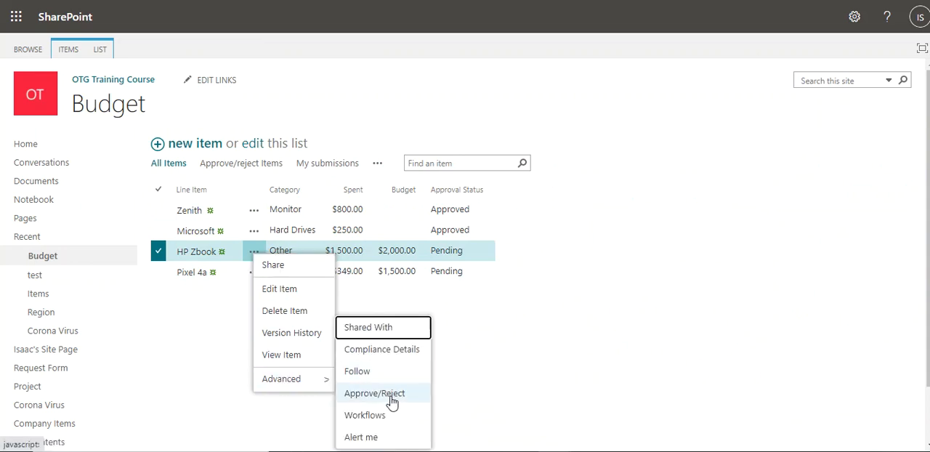
pyautogui.click(374, 393)
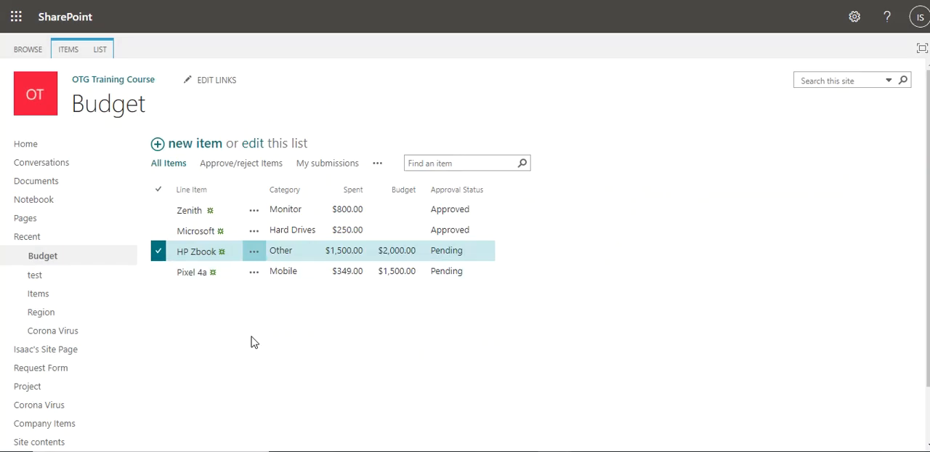
pyautogui.moveTo(255, 255)
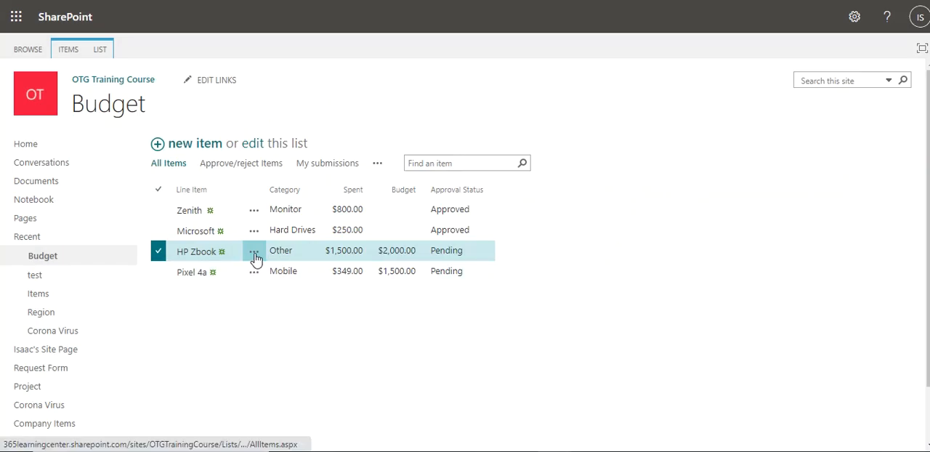
pyautogui.moveTo(254, 251)
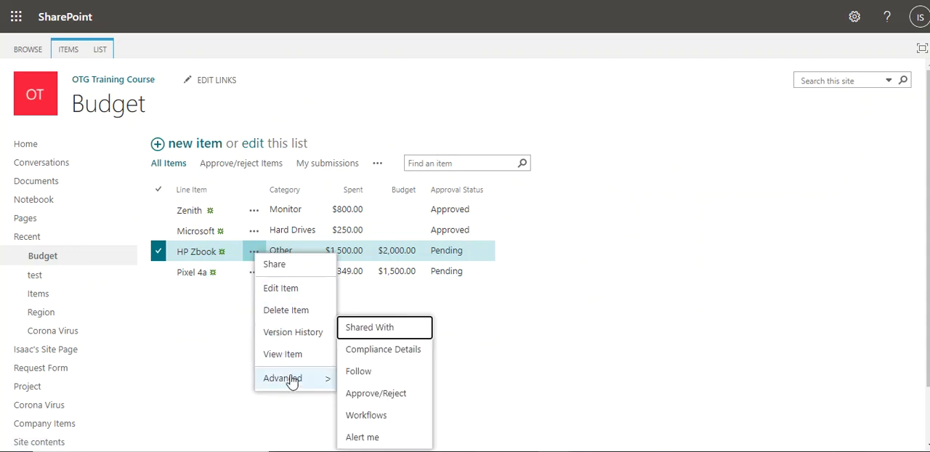
pyautogui.moveTo(381, 400)
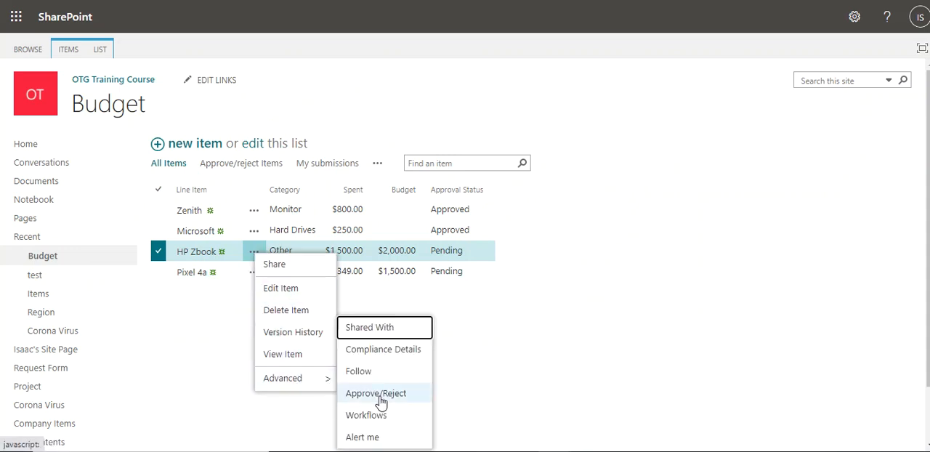
pyautogui.moveTo(376, 393)
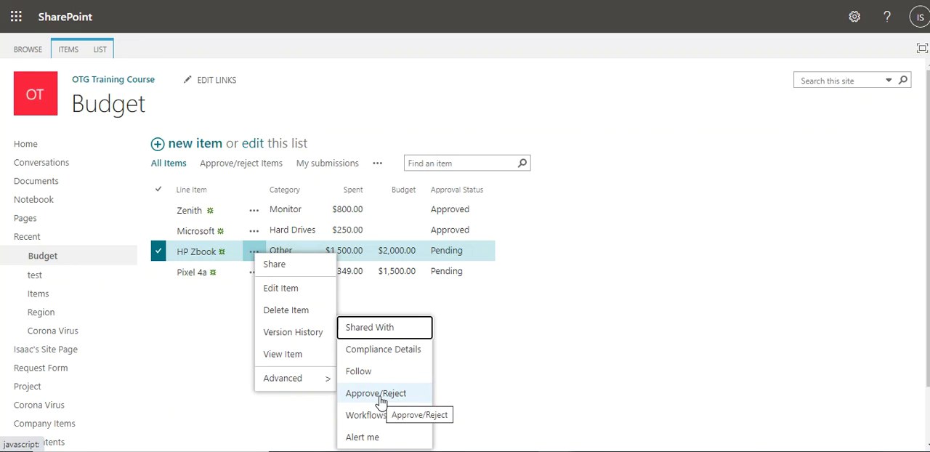
pyautogui.click(375, 393)
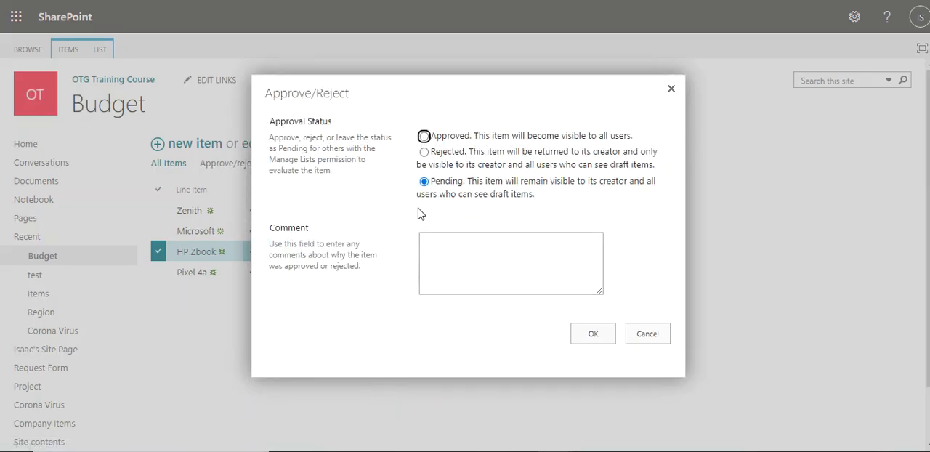
# - Select Approved for HP Zbook and confirm with OK
pyautogui.click(425, 135)
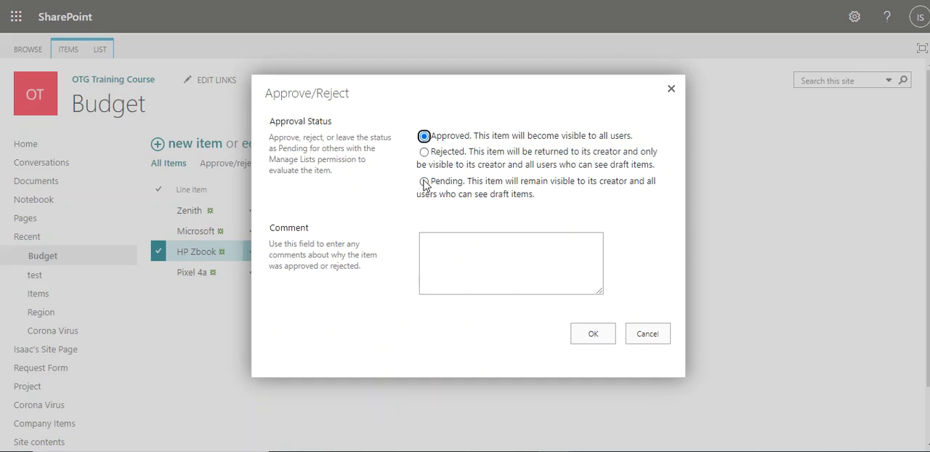
pyautogui.moveTo(509, 145)
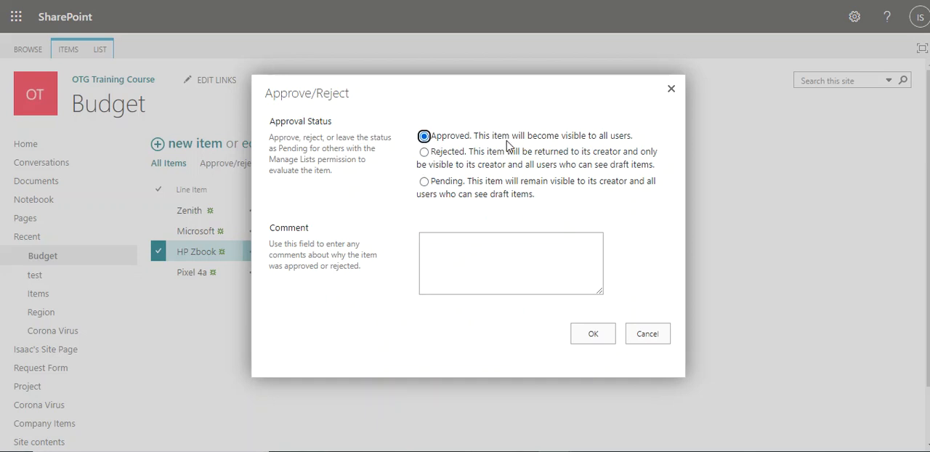
pyautogui.moveTo(627, 142)
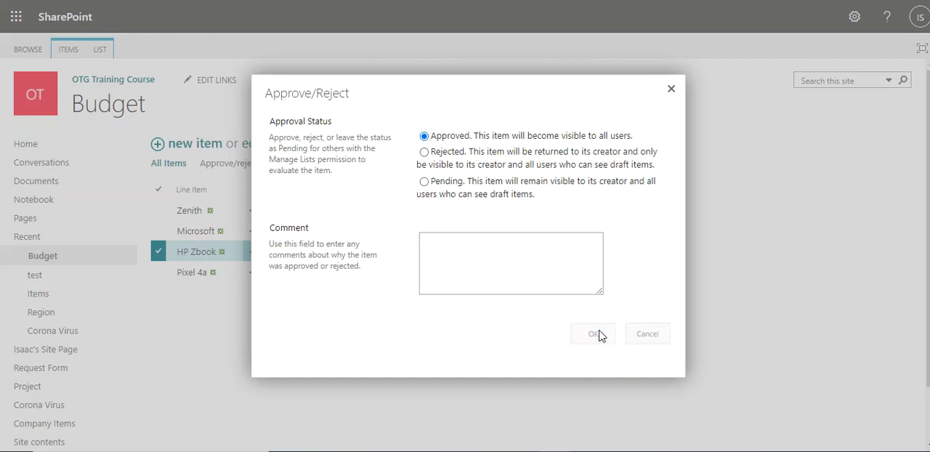
pyautogui.click(593, 334)
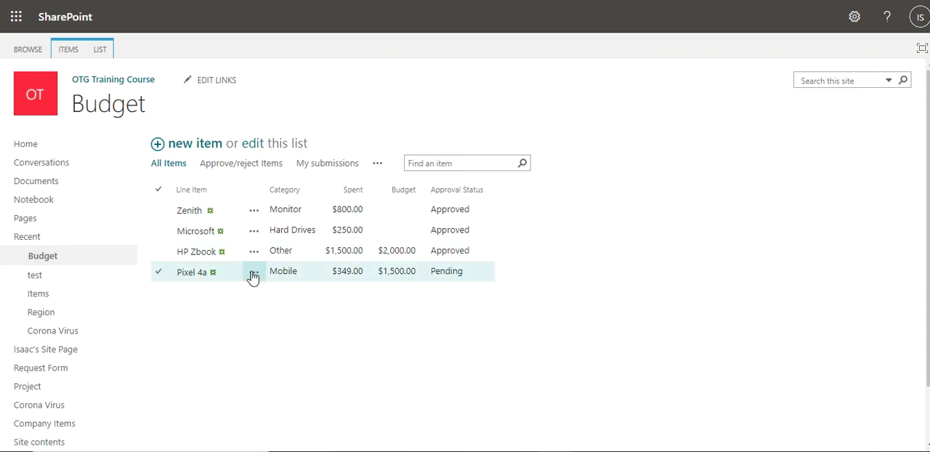
# - Open the Approve/Reject dialog from the Pixel 4a item's actions menu
pyautogui.click(254, 271)
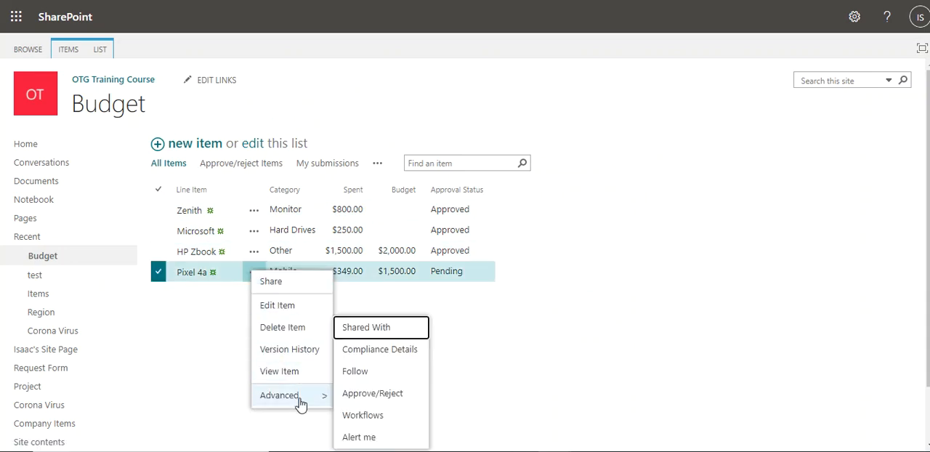
pyautogui.click(372, 393)
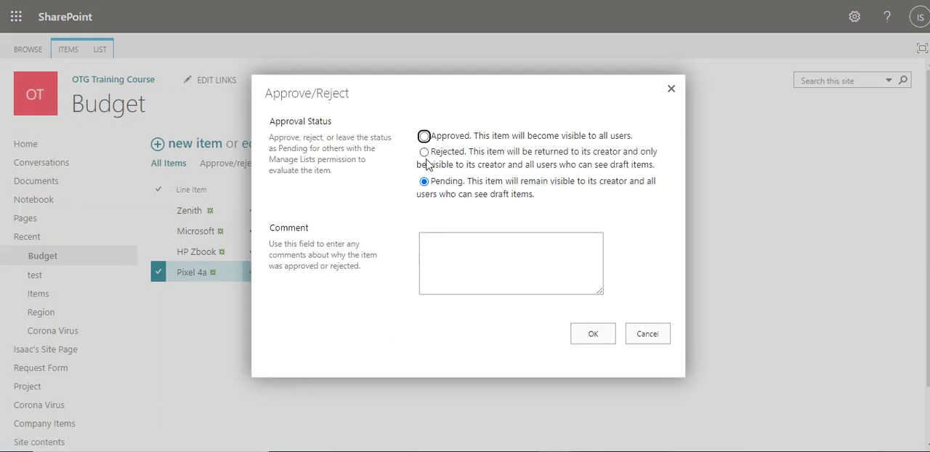
# - Select Rejected for Pixel 4a and confirm with OK
pyautogui.click(424, 151)
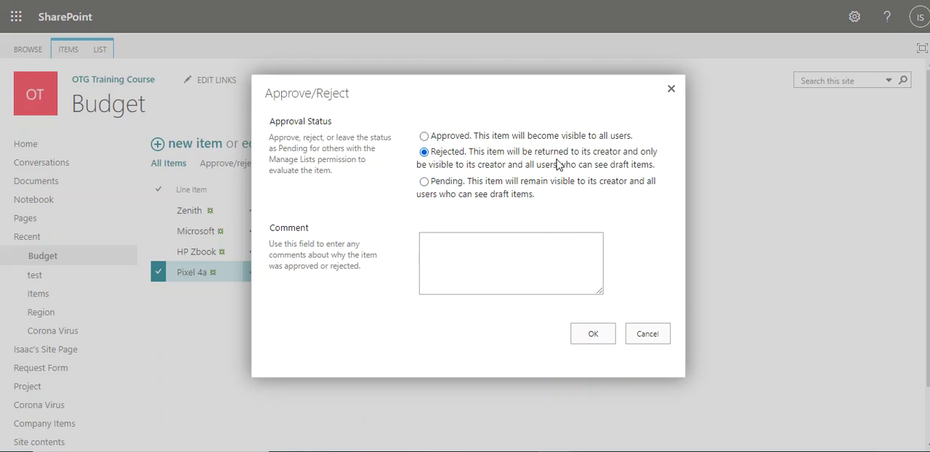
pyautogui.moveTo(465, 172)
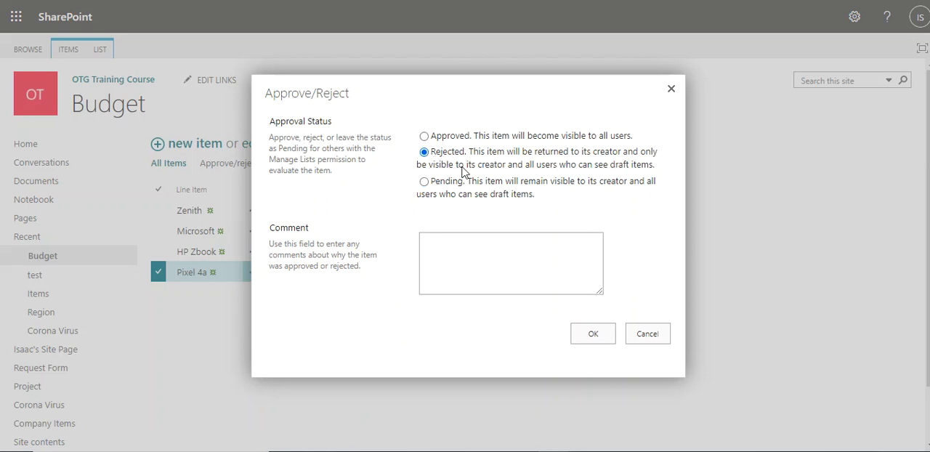
pyautogui.moveTo(609, 179)
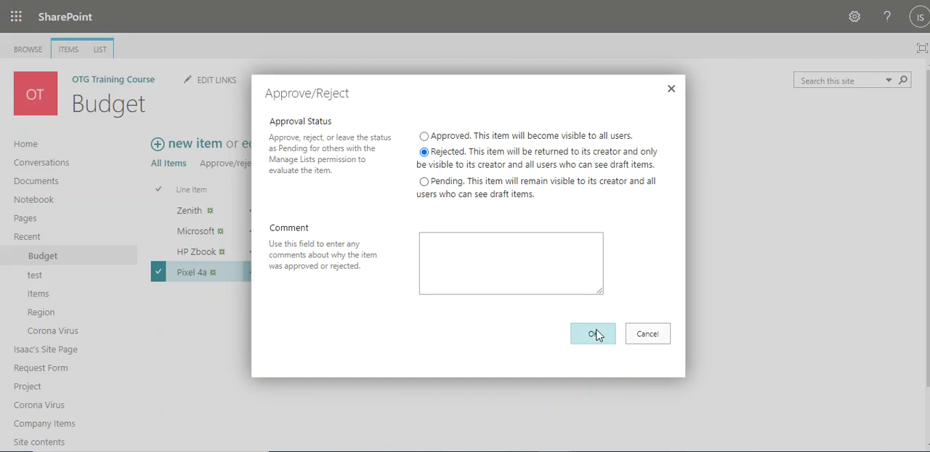
pyautogui.click(593, 333)
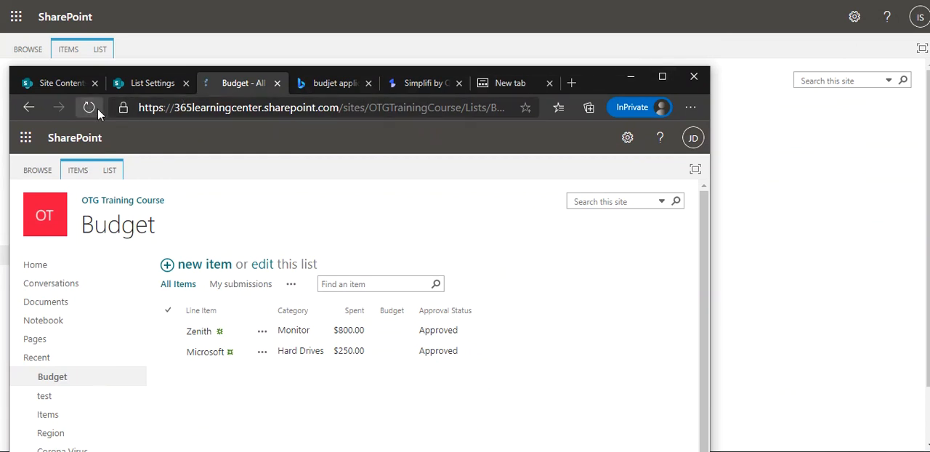
# - Refresh the InPrivate user's Budget list to confirm HP Zbook appears and Pixel 4a doesn't
pyautogui.click(89, 108)
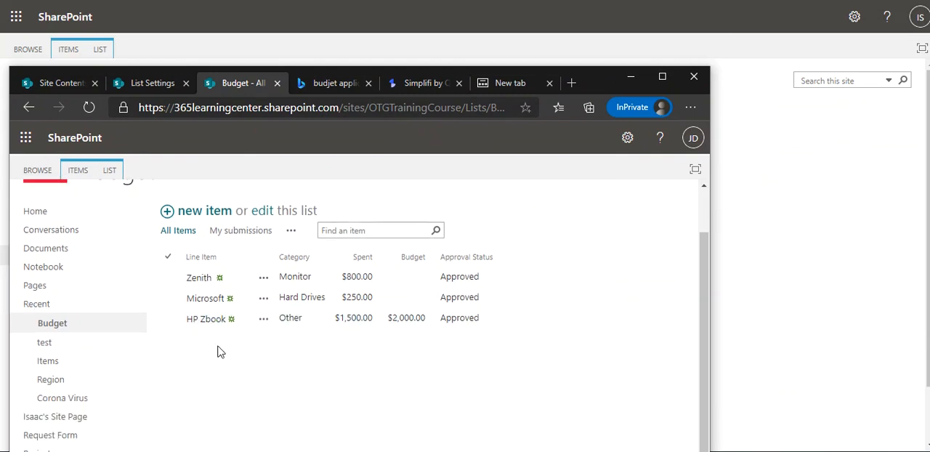
pyautogui.moveTo(226, 340)
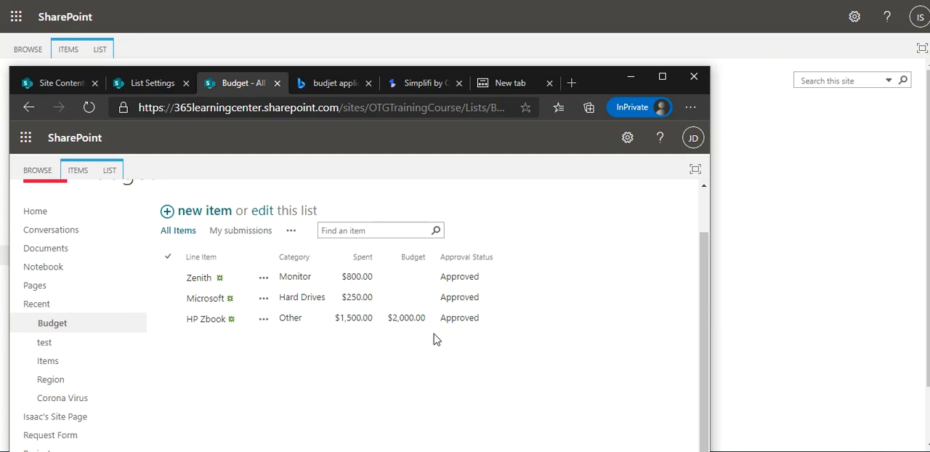
pyautogui.moveTo(406, 346)
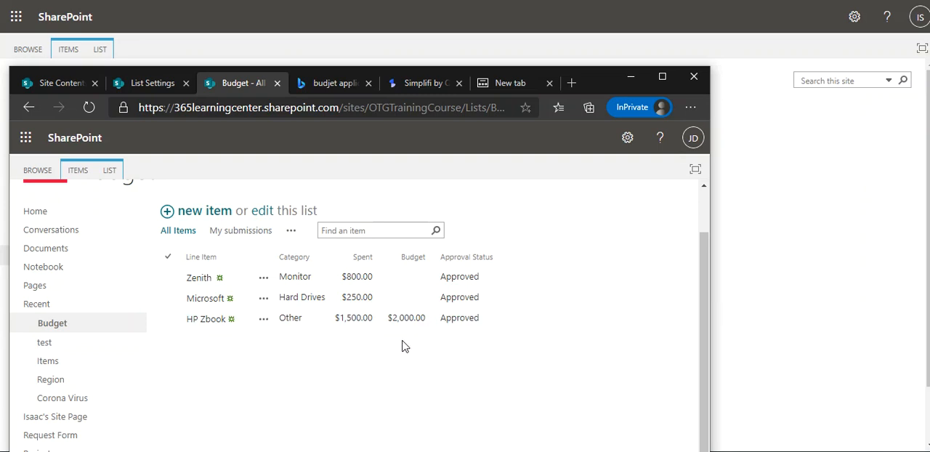
pyautogui.moveTo(301, 172)
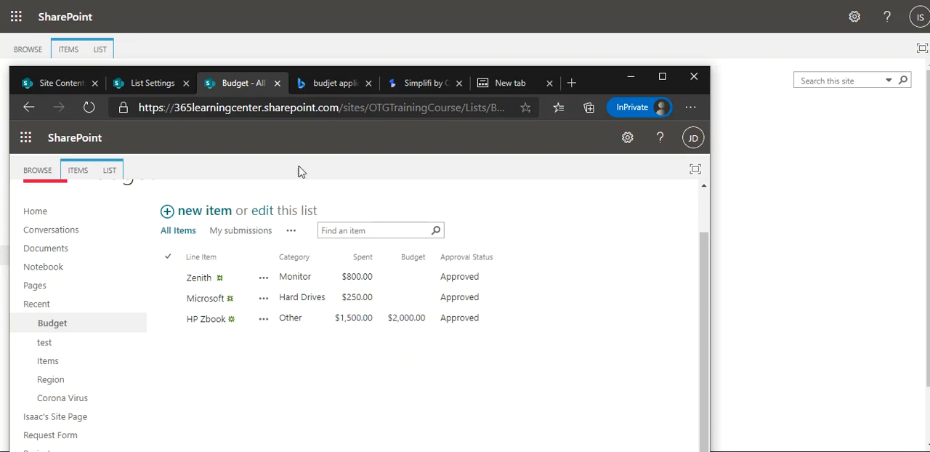
pyautogui.moveTo(416, 219)
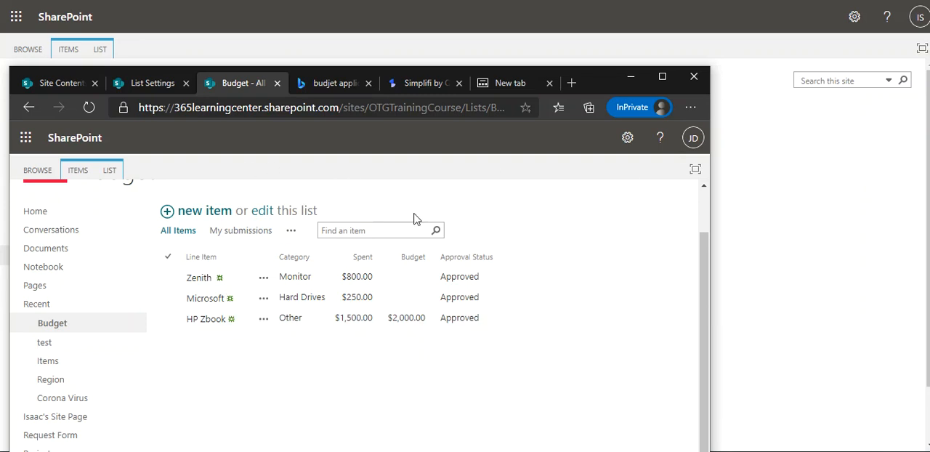
pyautogui.moveTo(467, 82)
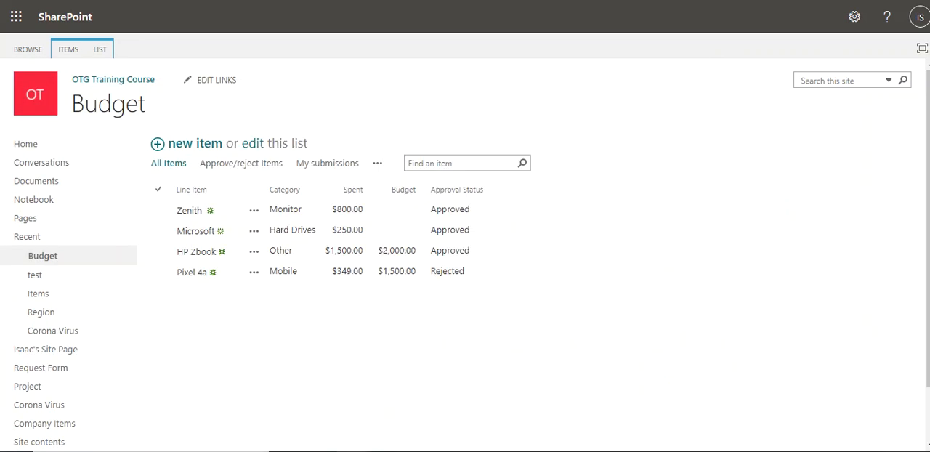
pyautogui.moveTo(463, 387)
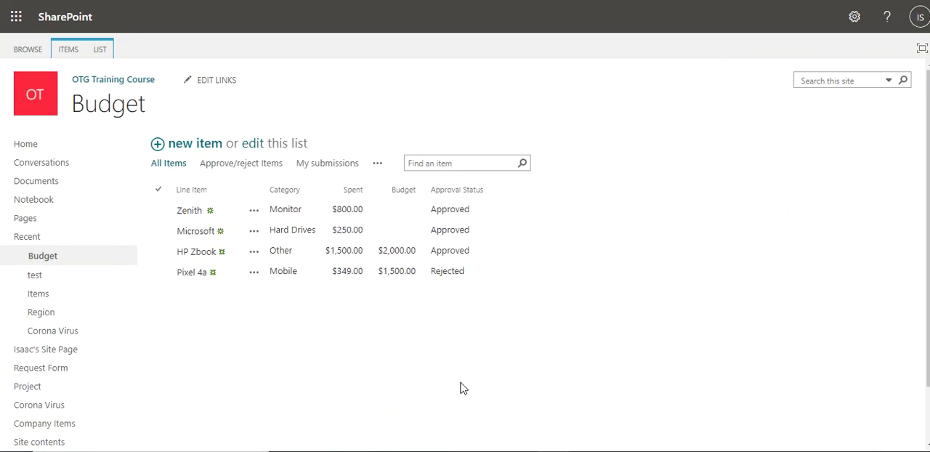